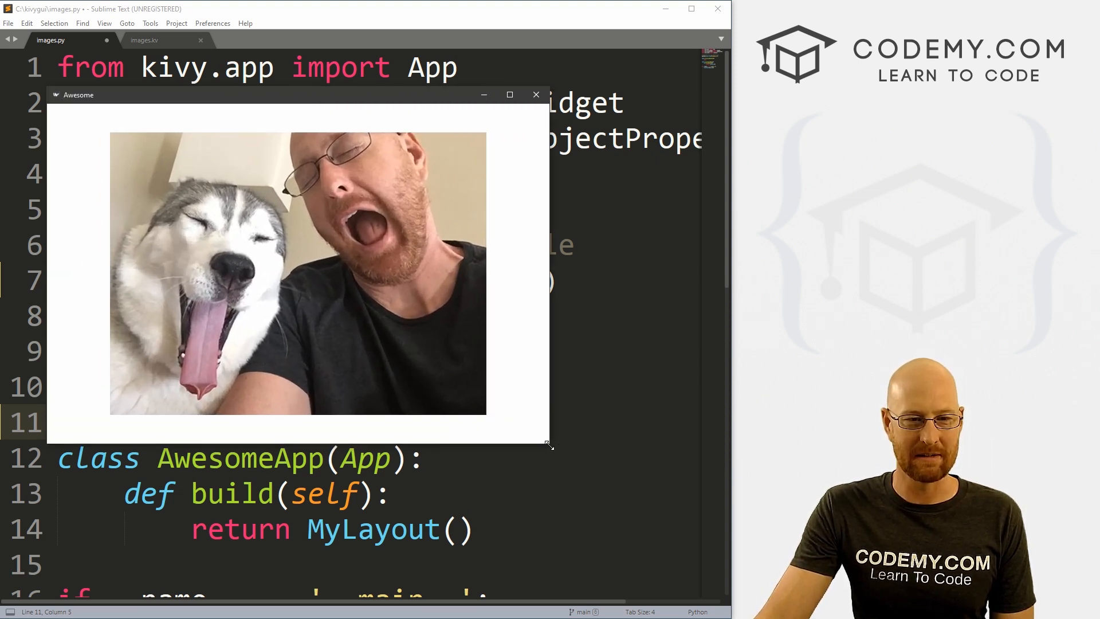
mouse_move(354, 243)
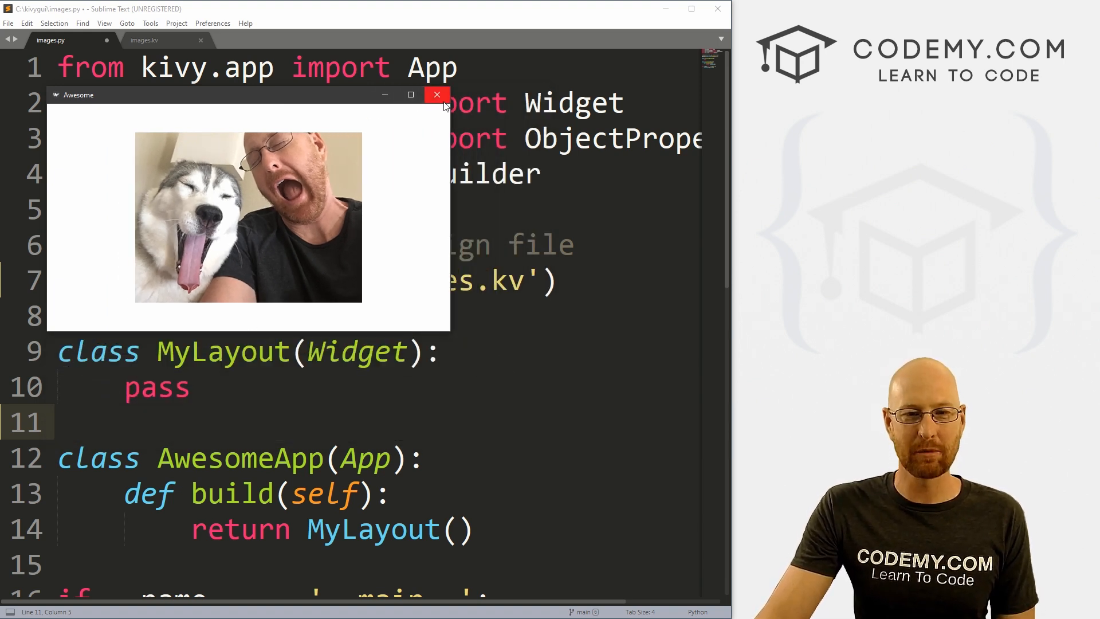
mouse_move(437, 94)
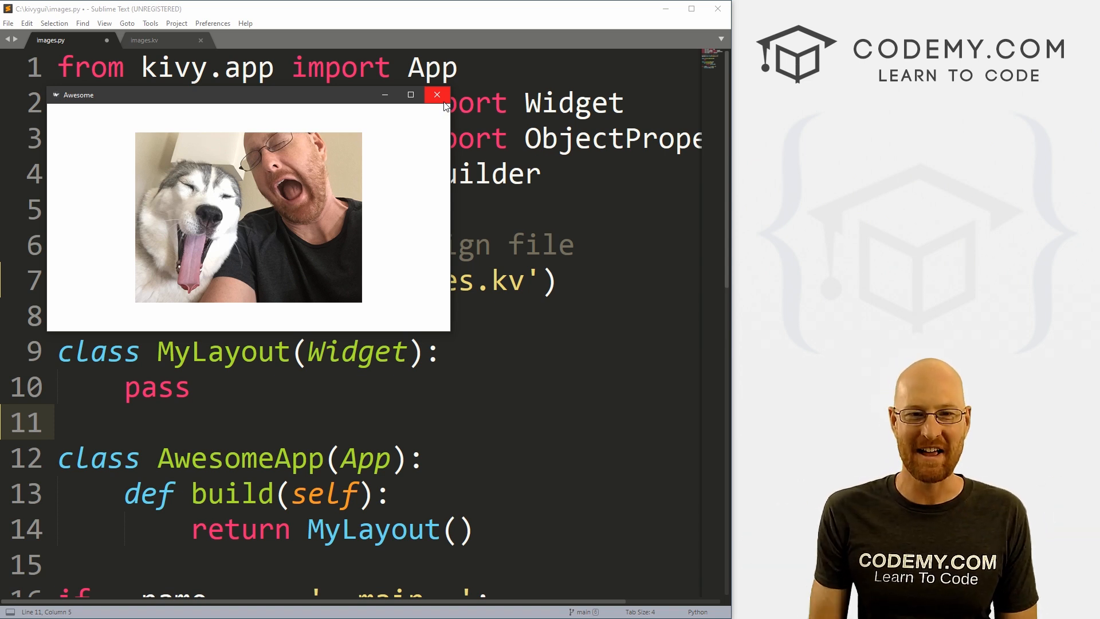
Close the running Awesome Kivy app window showing the man-and-dog photo
left_click(437, 94)
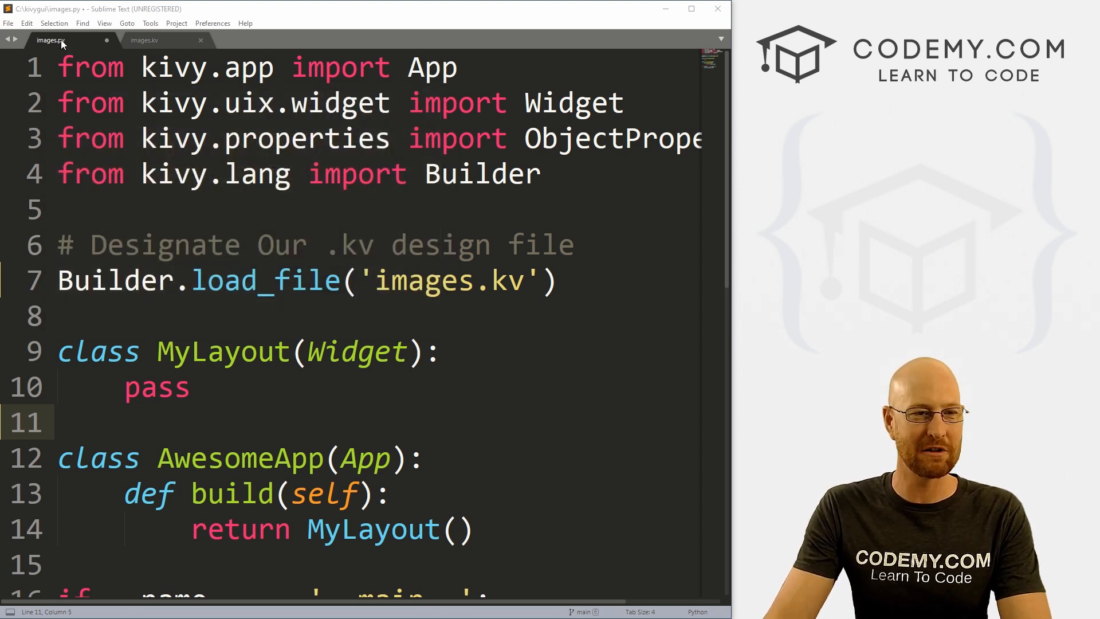
left_click(144, 40)
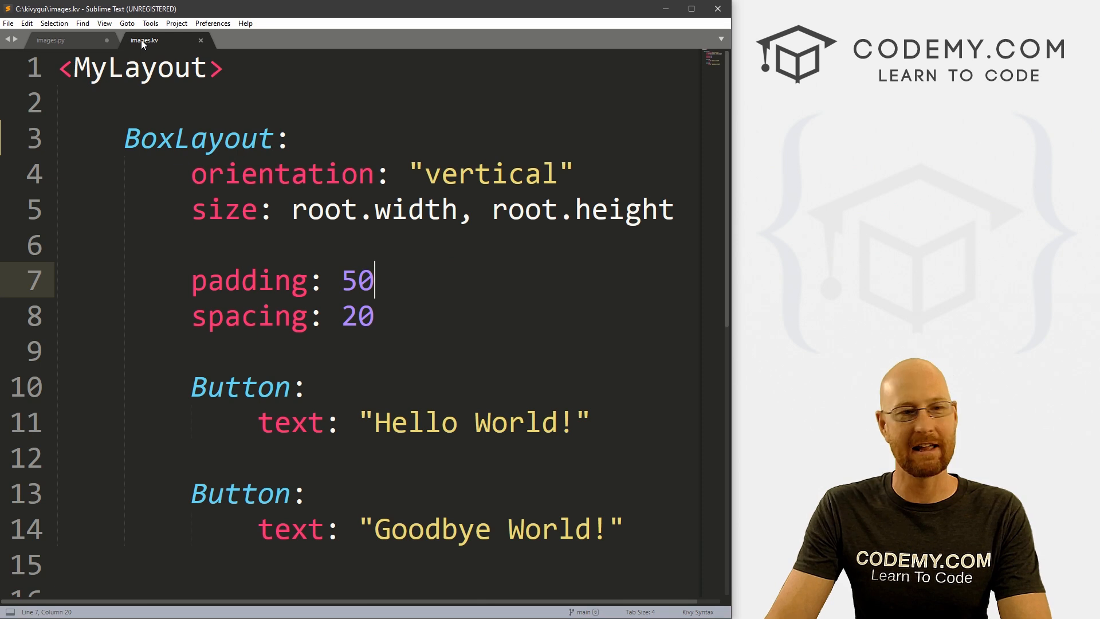
left_click(51, 40)
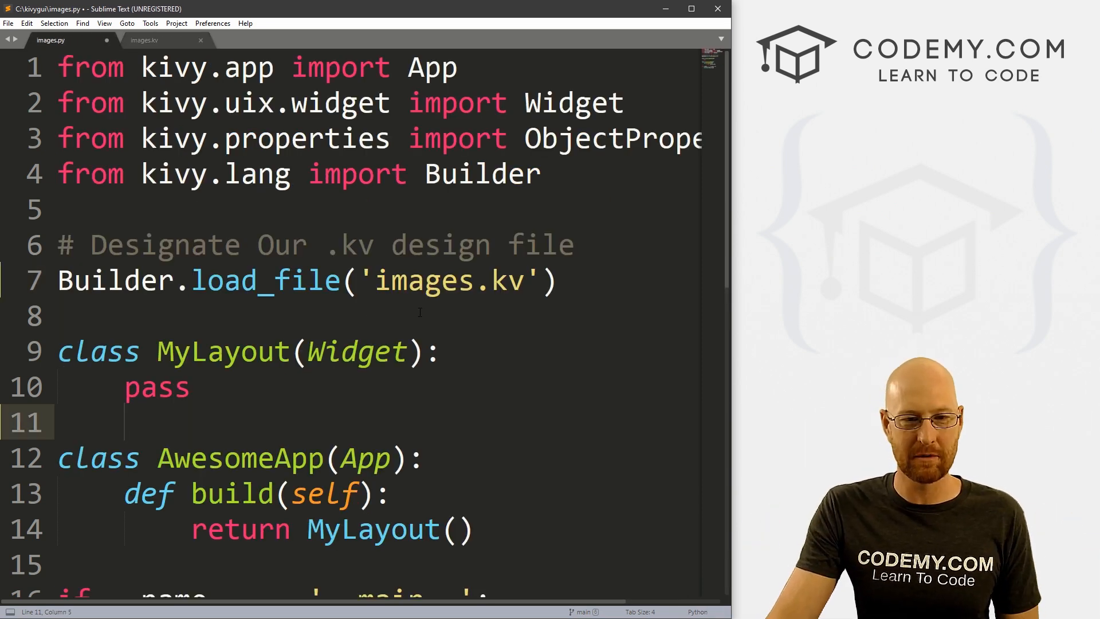
double_click(425, 280)
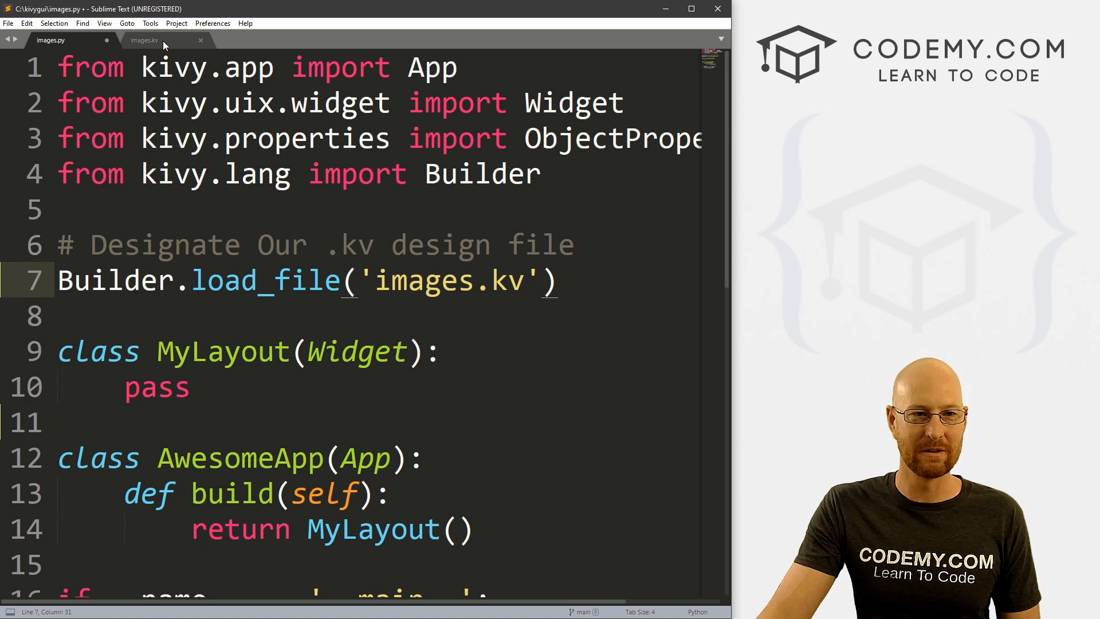
left_click(144, 40)
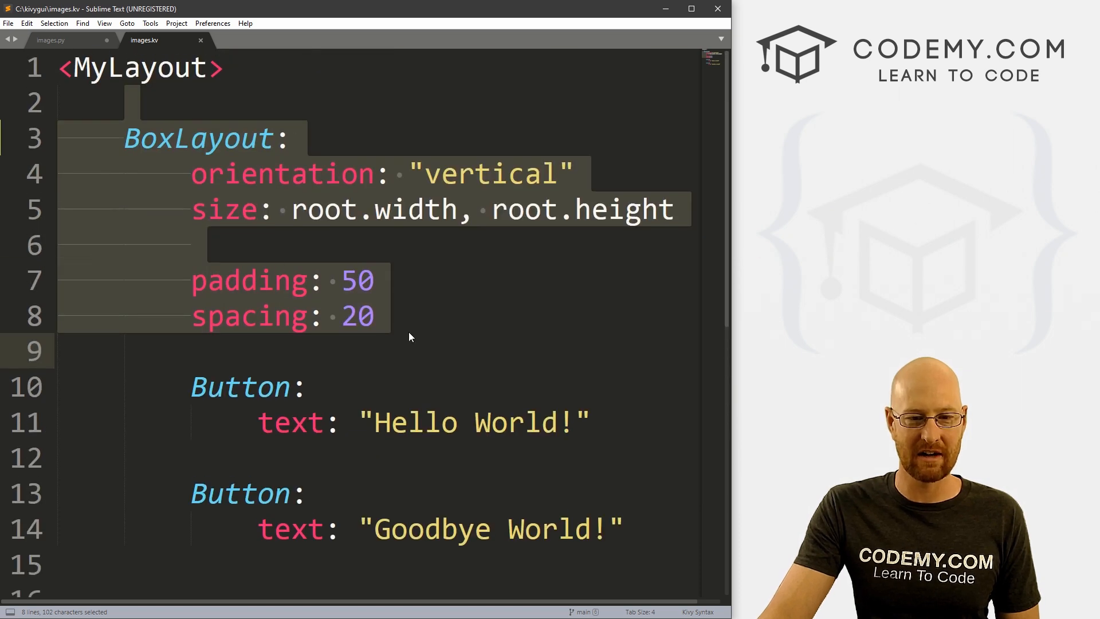
left_click(307, 387)
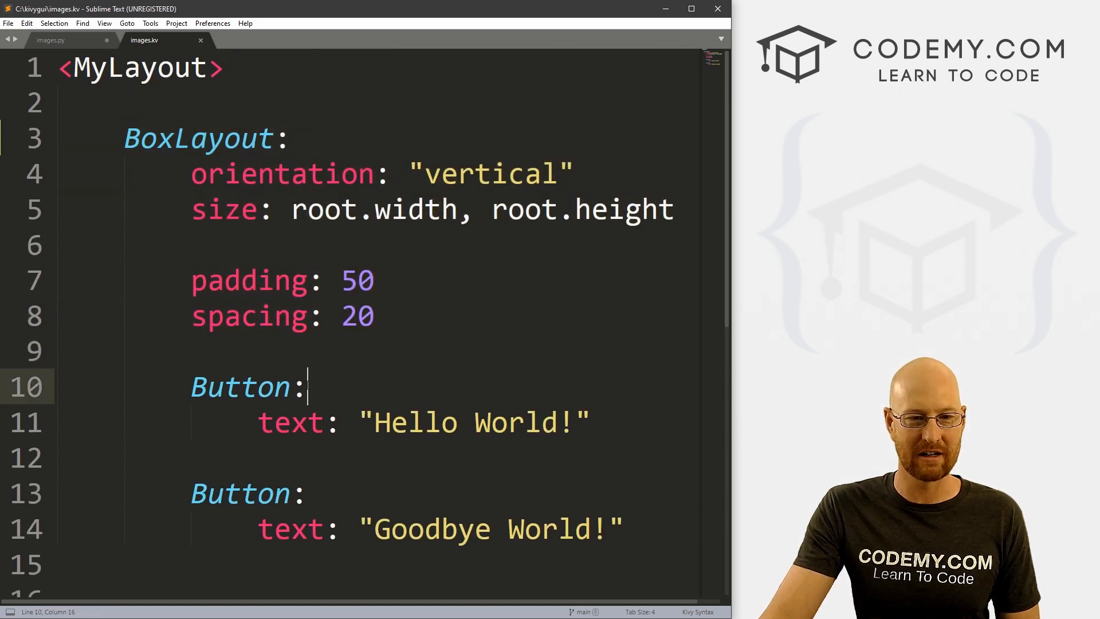
left_click(50, 40)
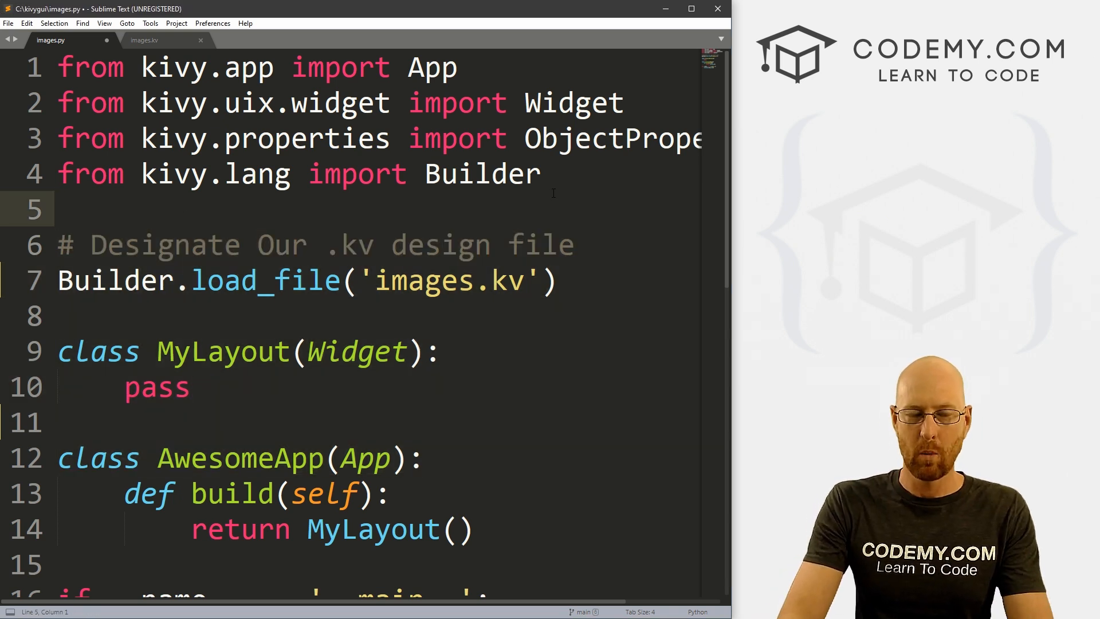
Add 'from kivy.uix.image import Image' on line 5 and save images.py
type("from")
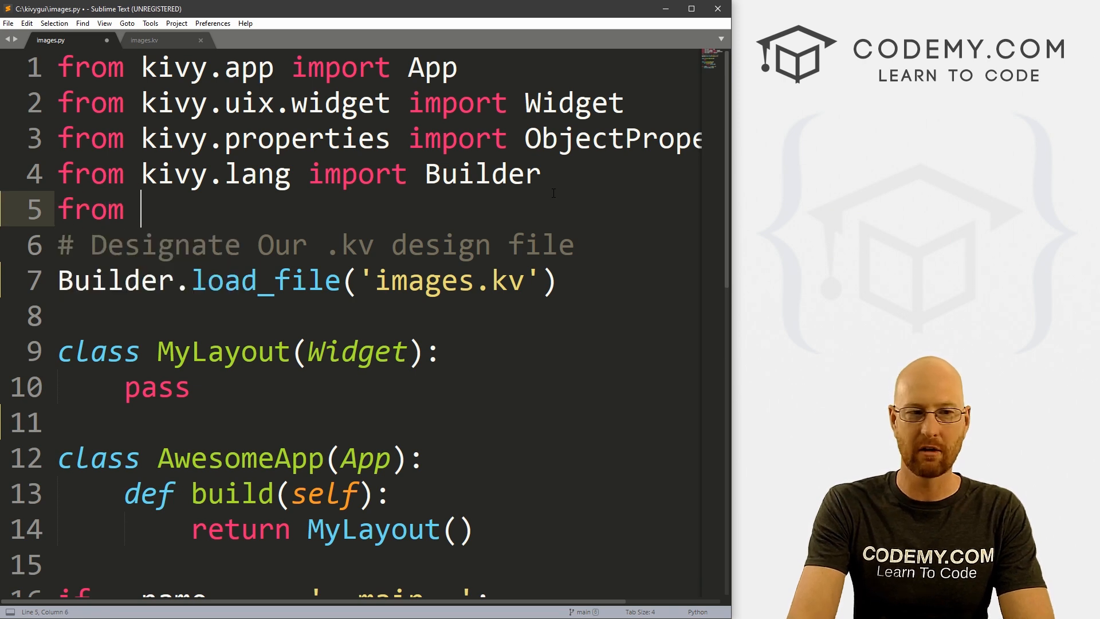
type("kivy.")
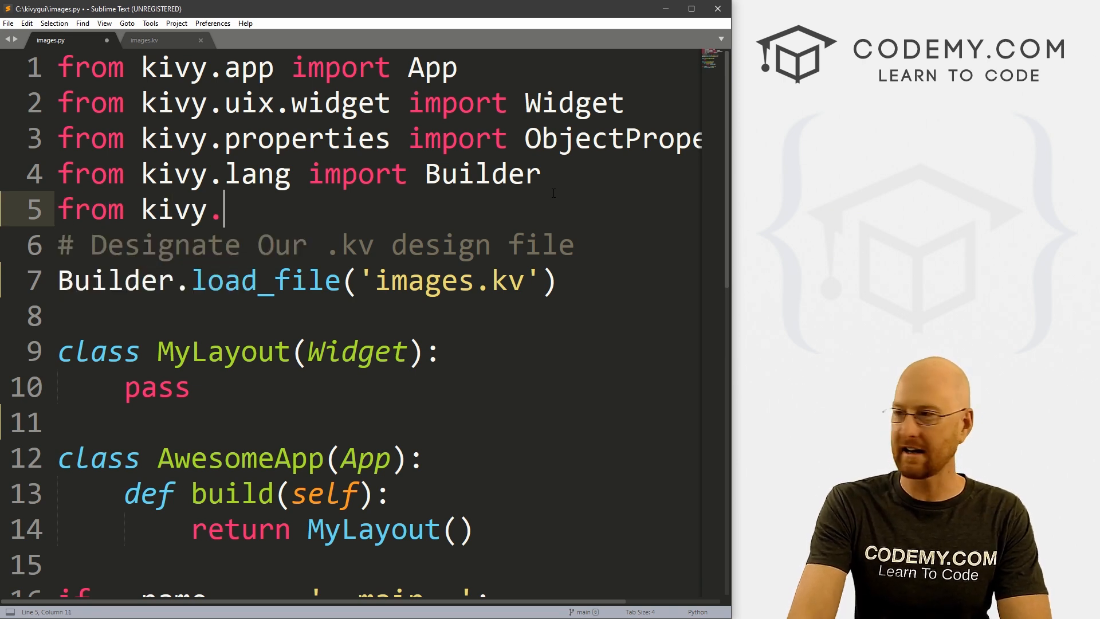
type("uix.im")
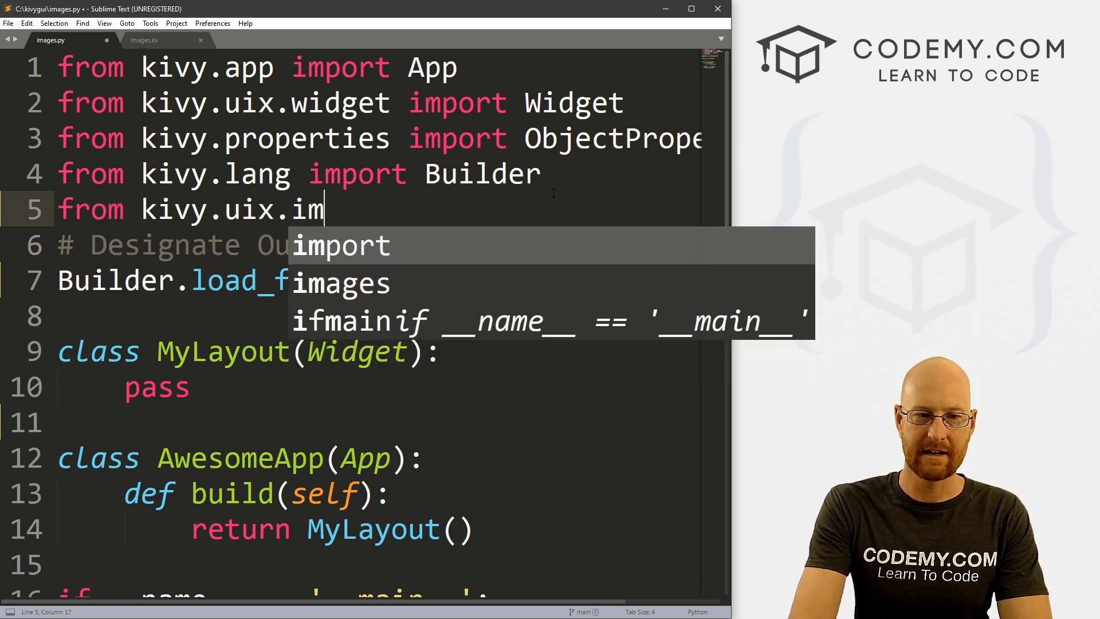
type("age import")
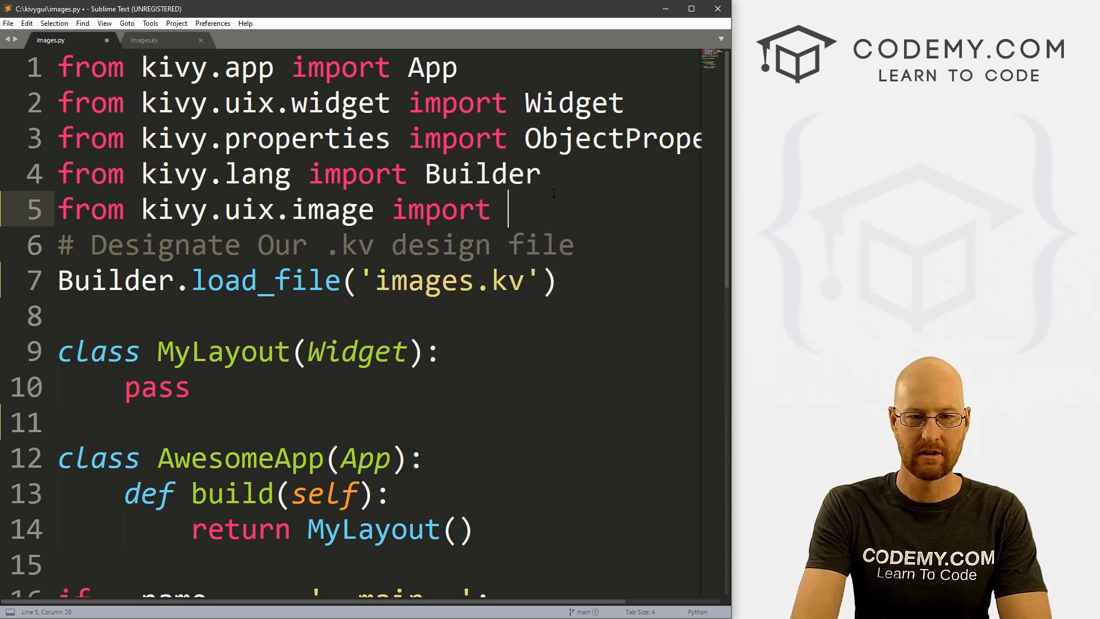
type("Image")
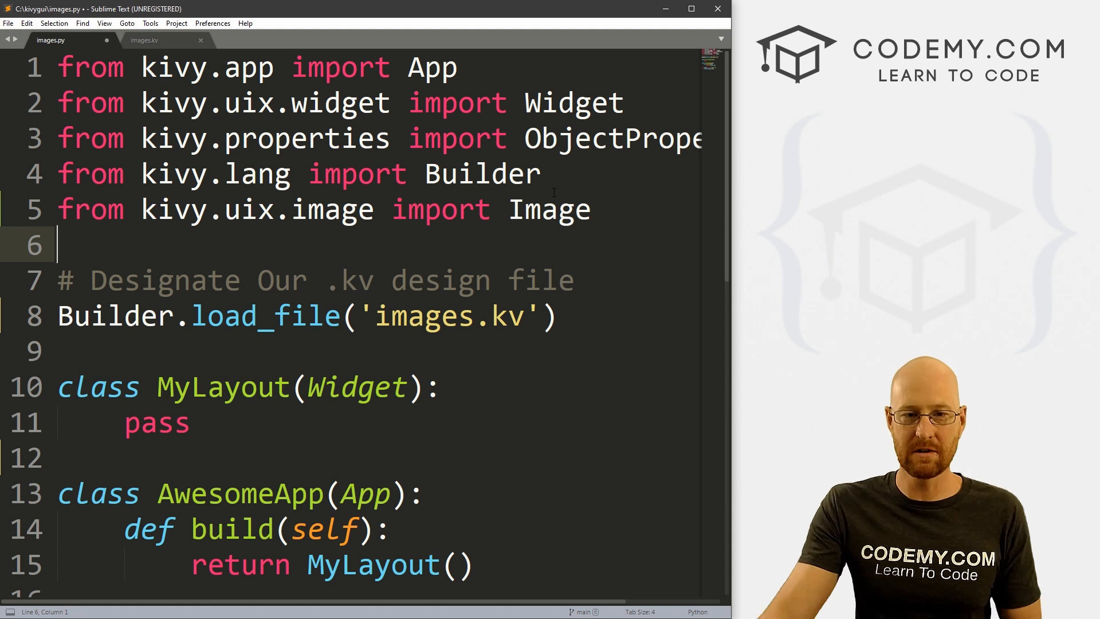
left_click_drag(59, 243, 421, 493)
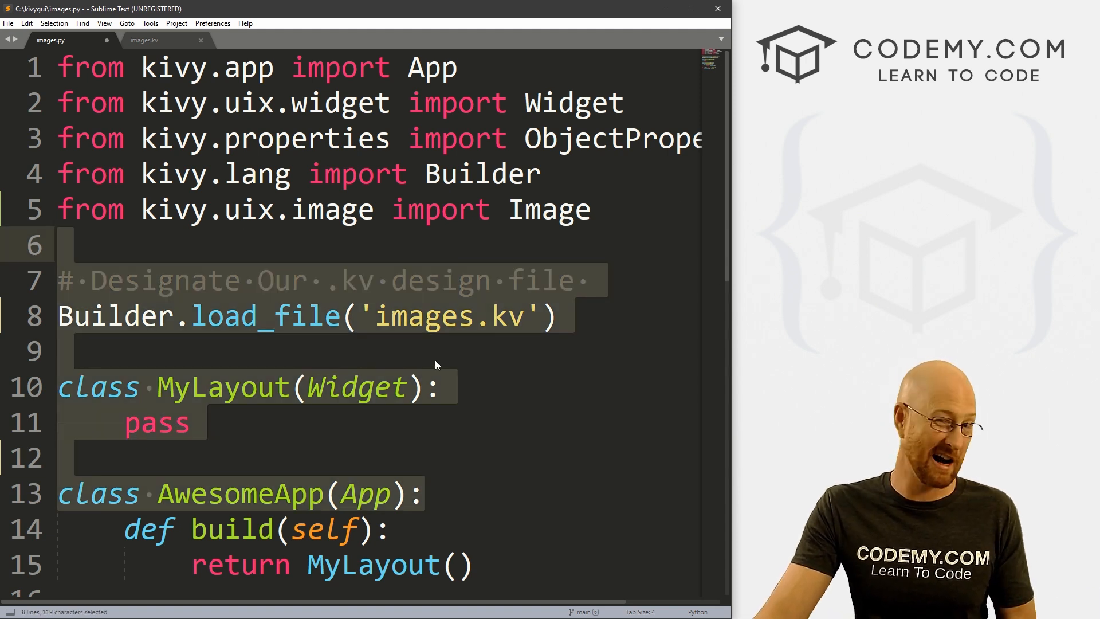
left_click(192, 209)
type("#")
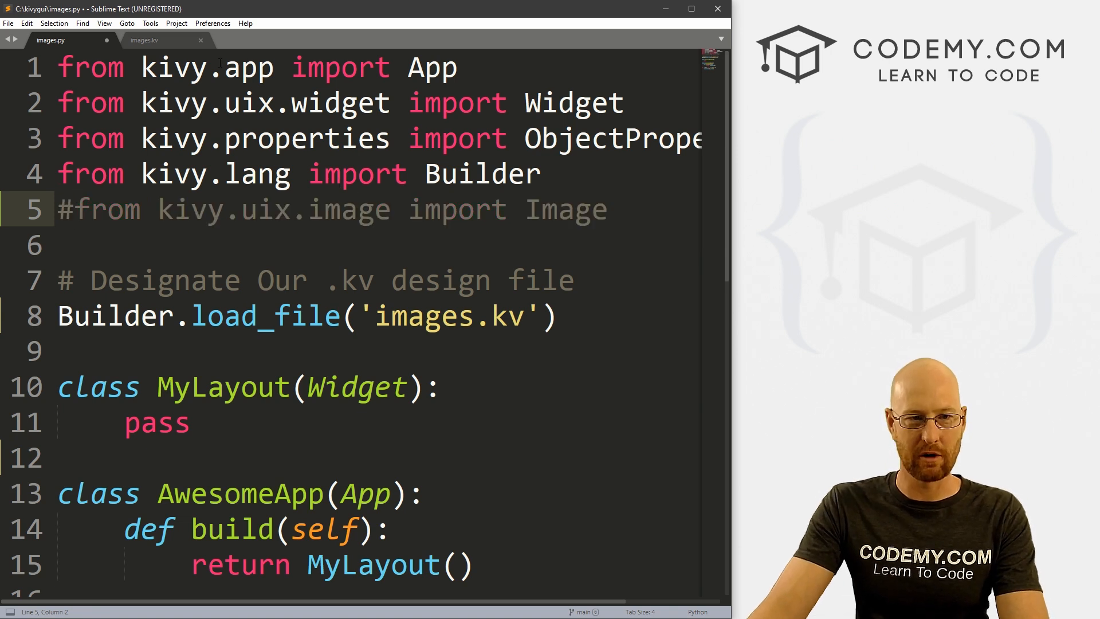
key("ctrl+s")
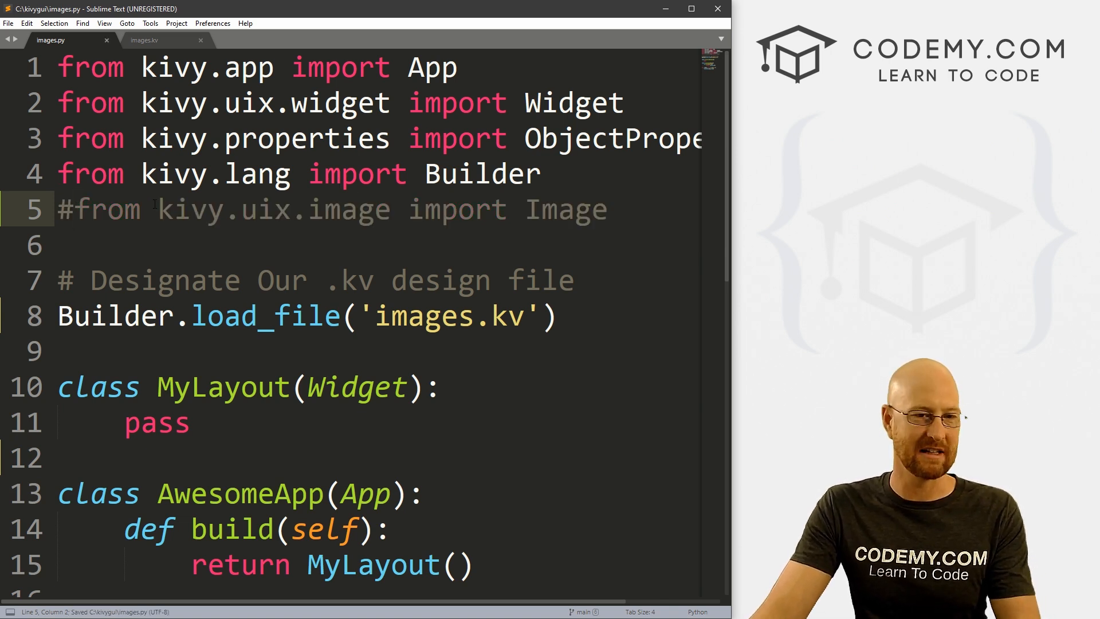
Add 'from kivy.core.window import Window' above the commented Image import
key("enter")
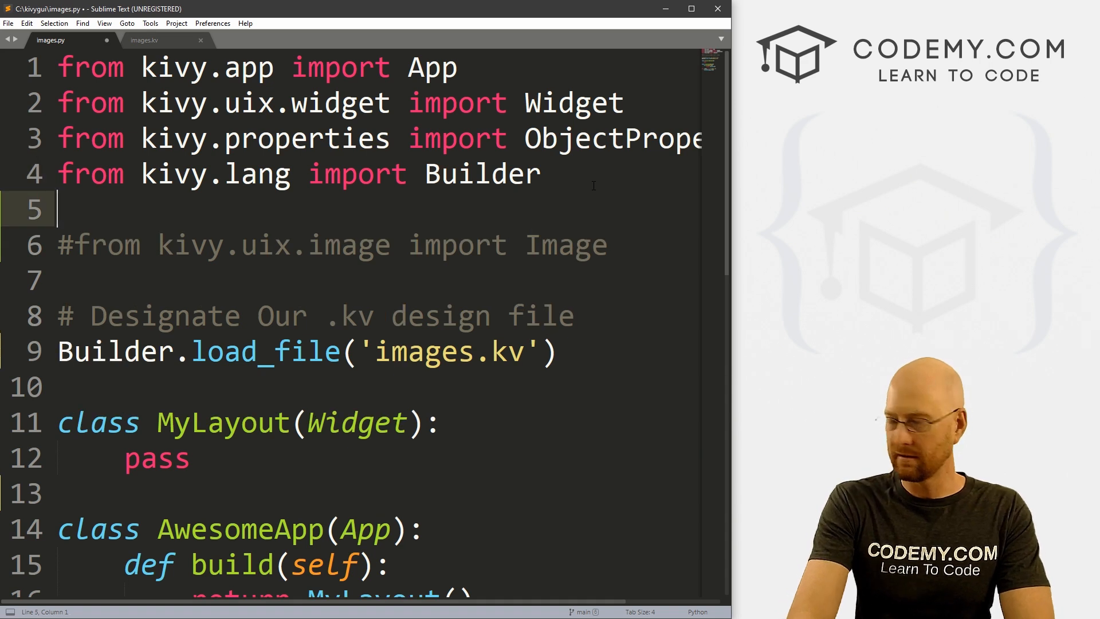
type("from k")
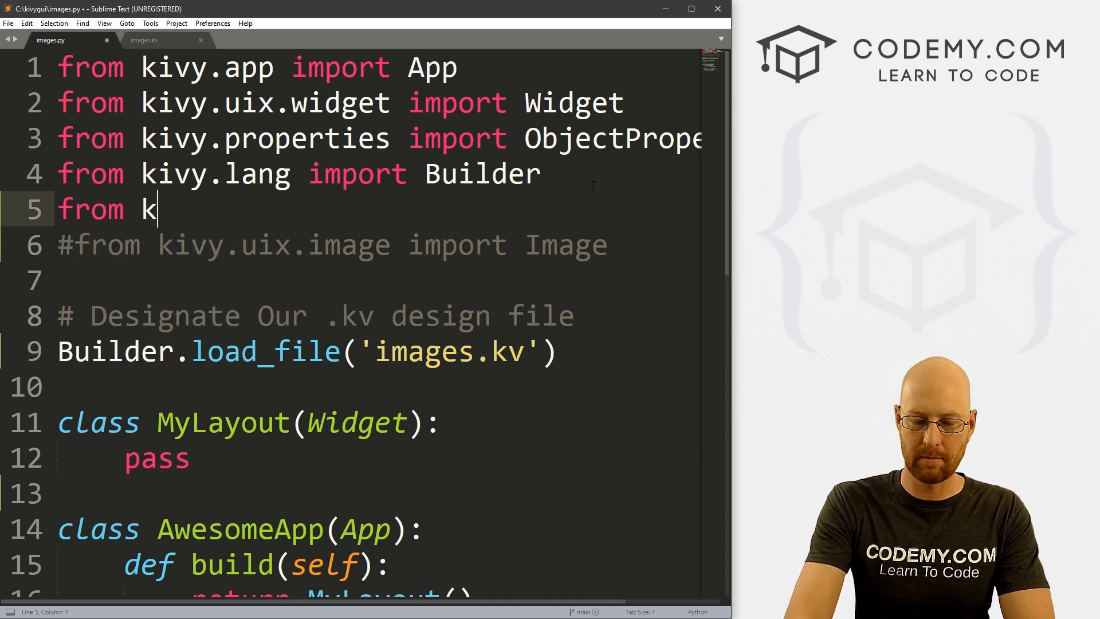
type("ivy.core.wi")
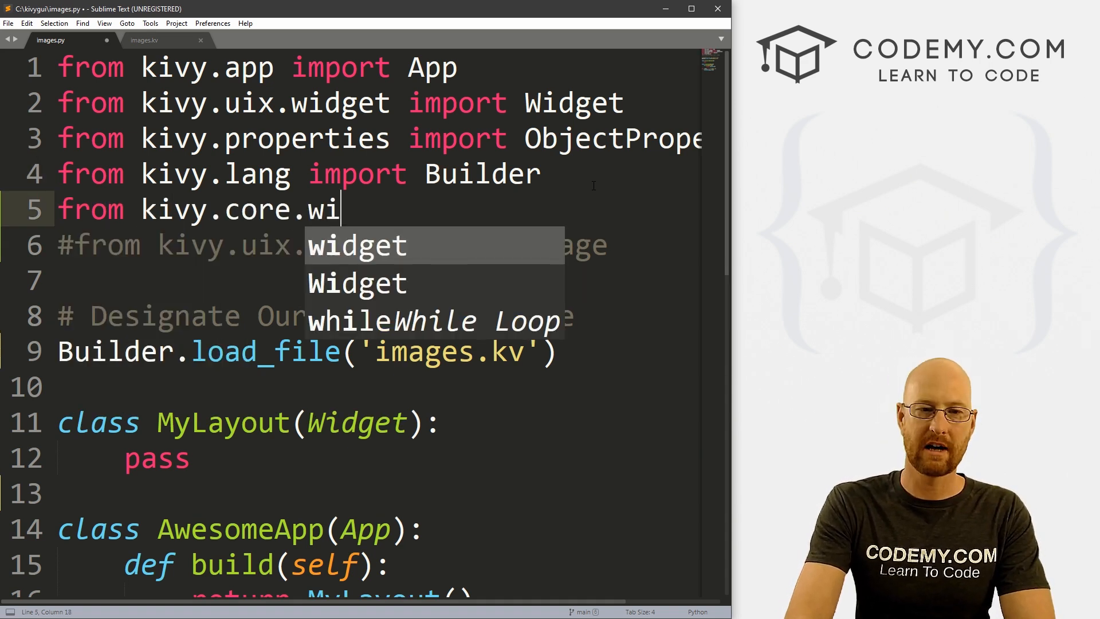
type("ndow i")
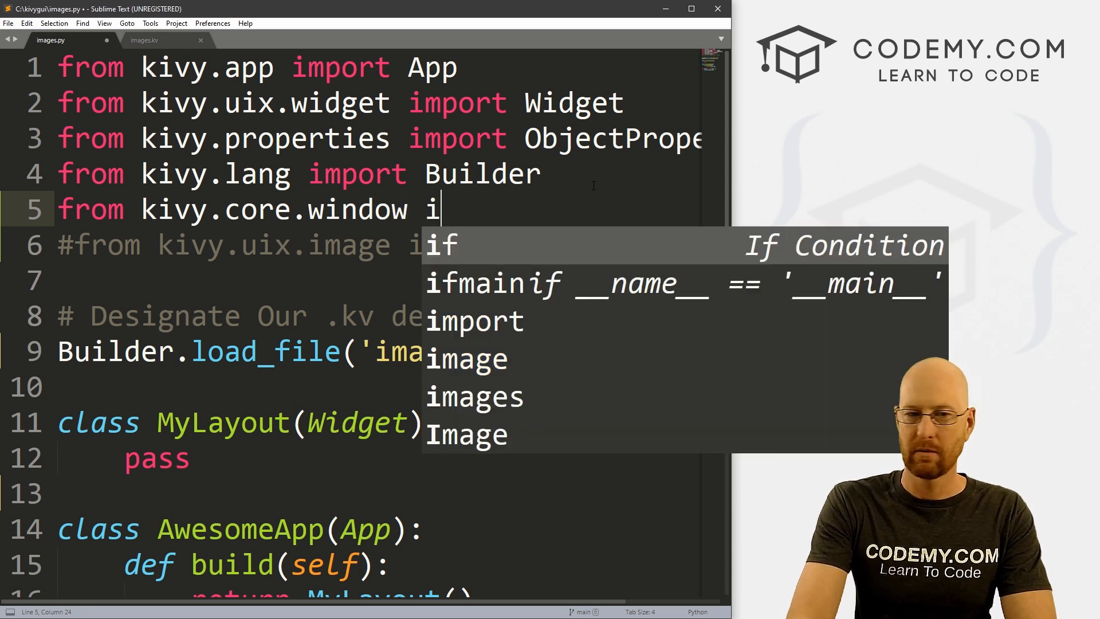
type("mport Windo")
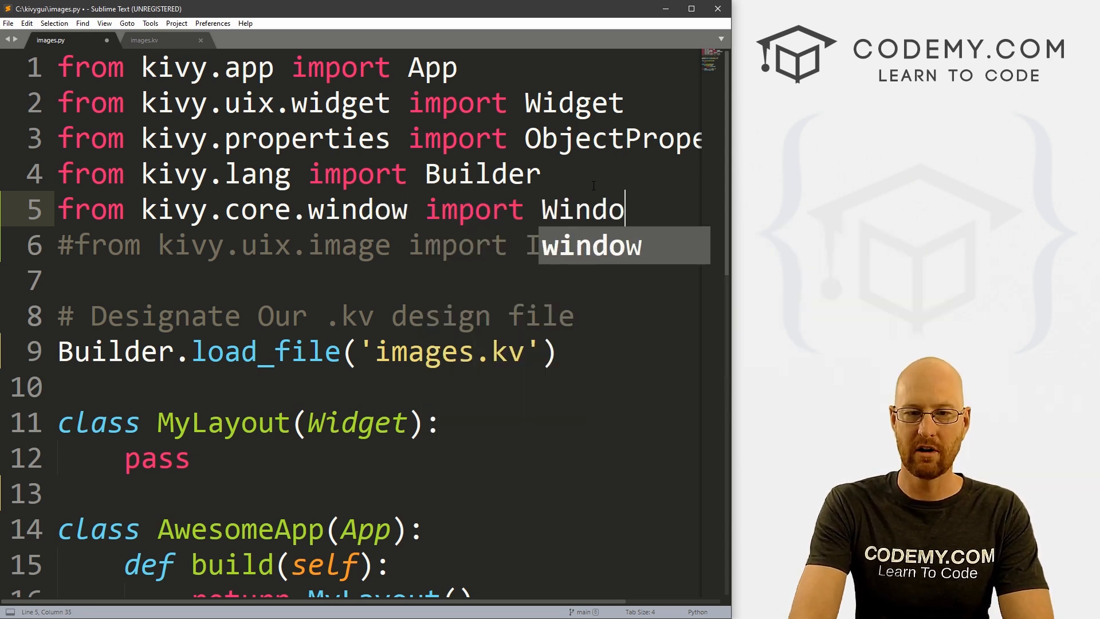
key("enter")
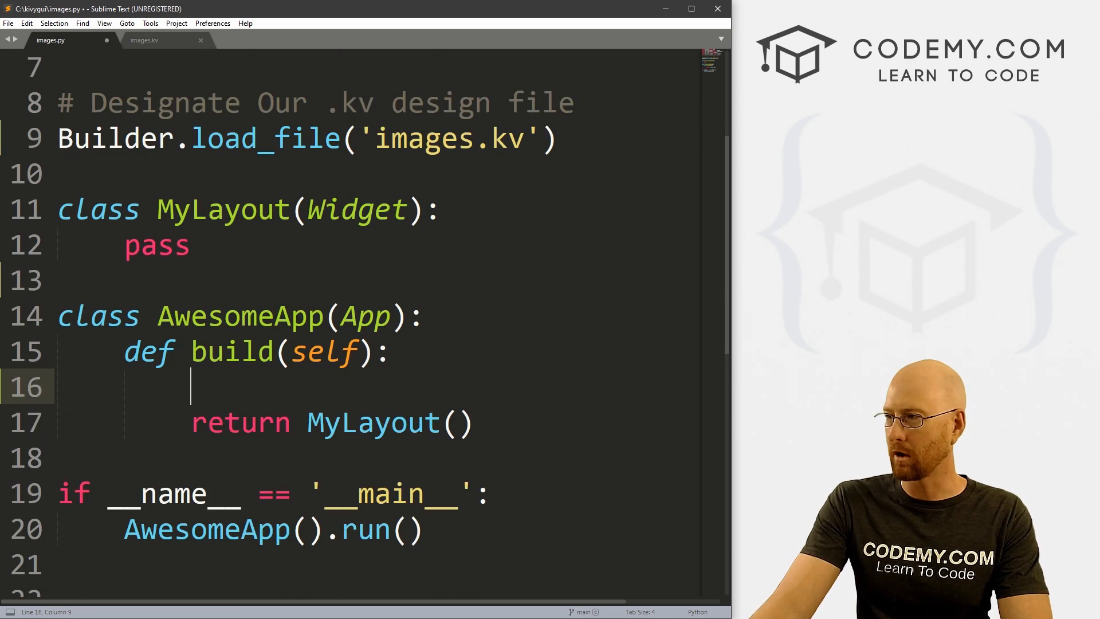
Set Window.clearcolor = (1,1,1,1) in build() before returning MyLayout
type("Window.clear")
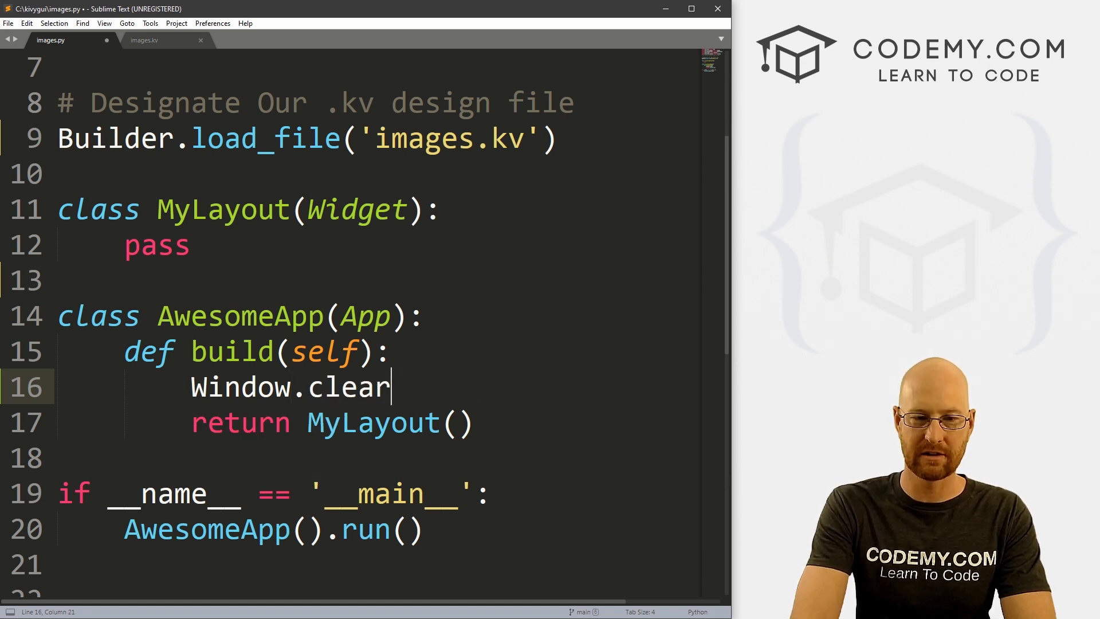
type("color =")
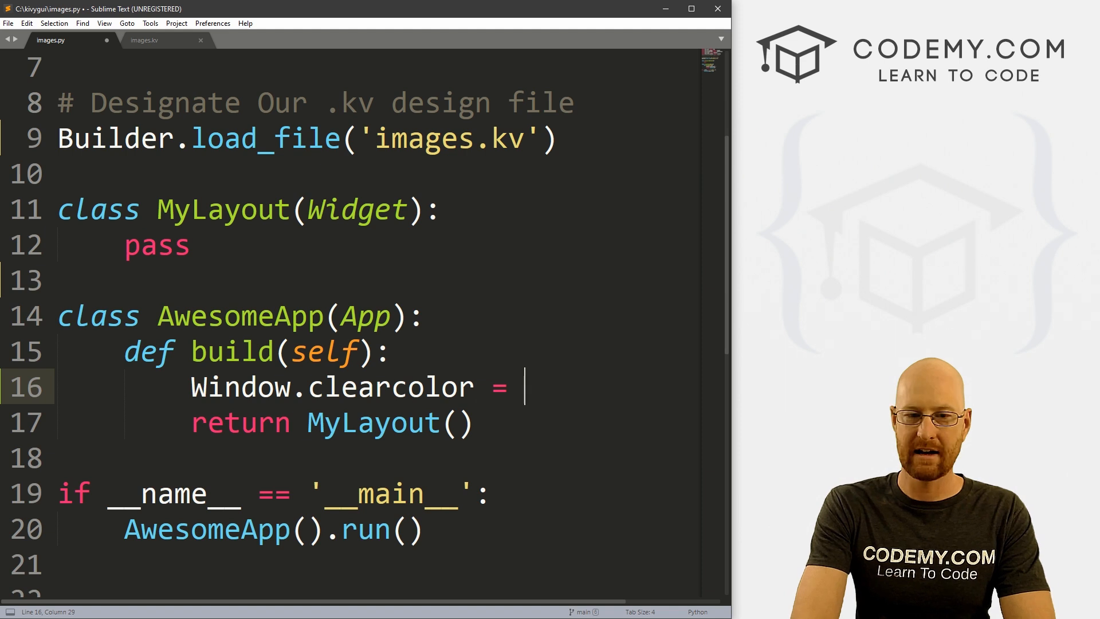
type("(1,1,1,1)")
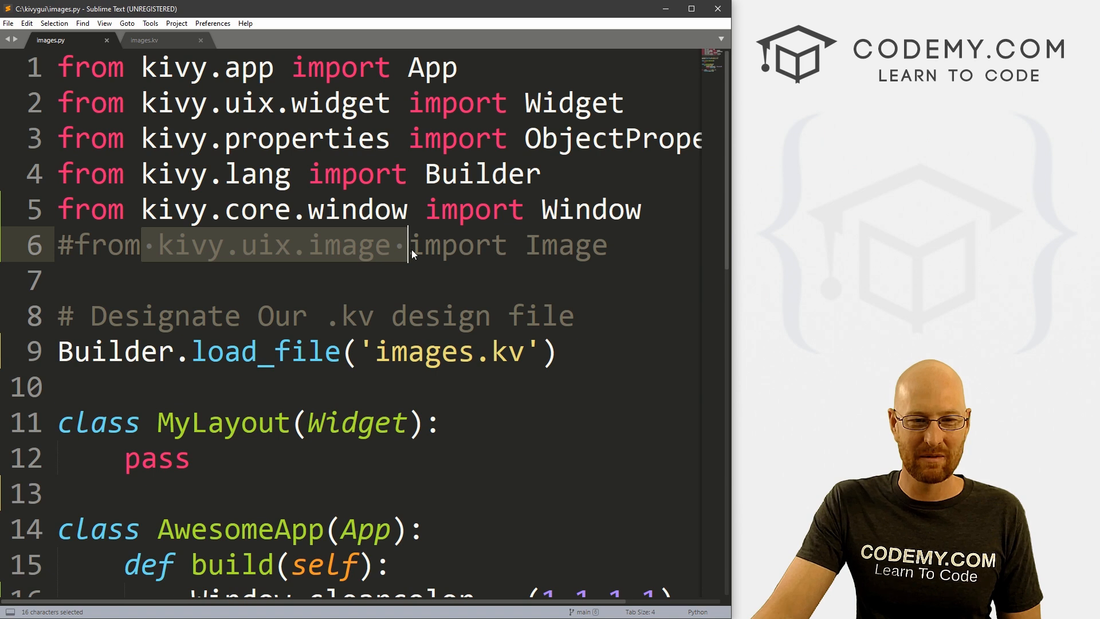
Switch to images.kv and highlight its padding and spacing lines
left_click(144, 40)
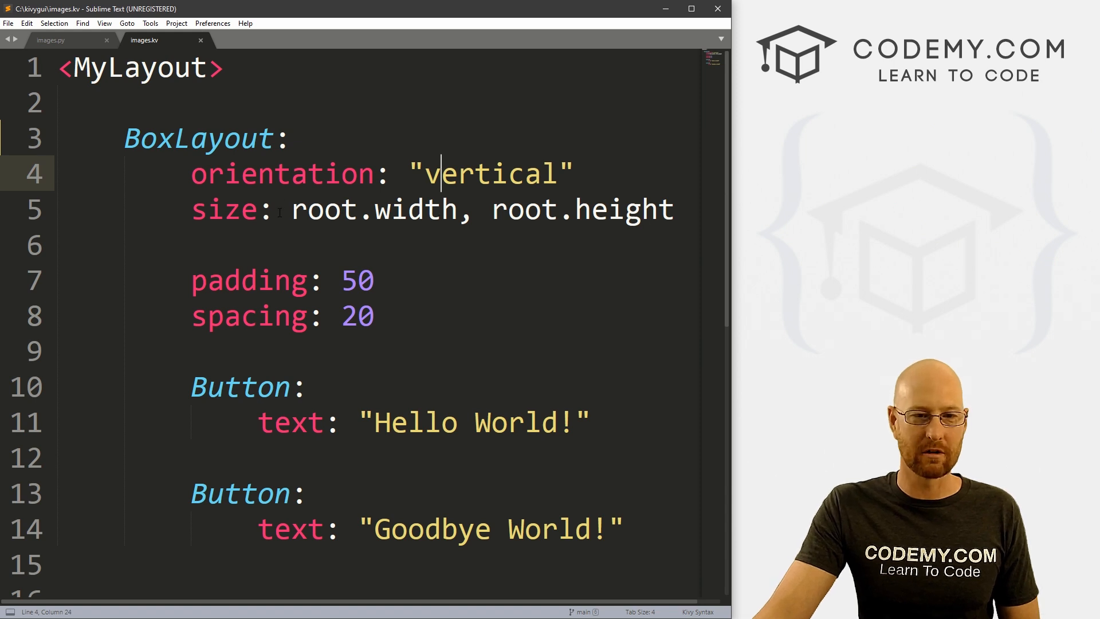
left_click_drag(291, 210, 190, 244)
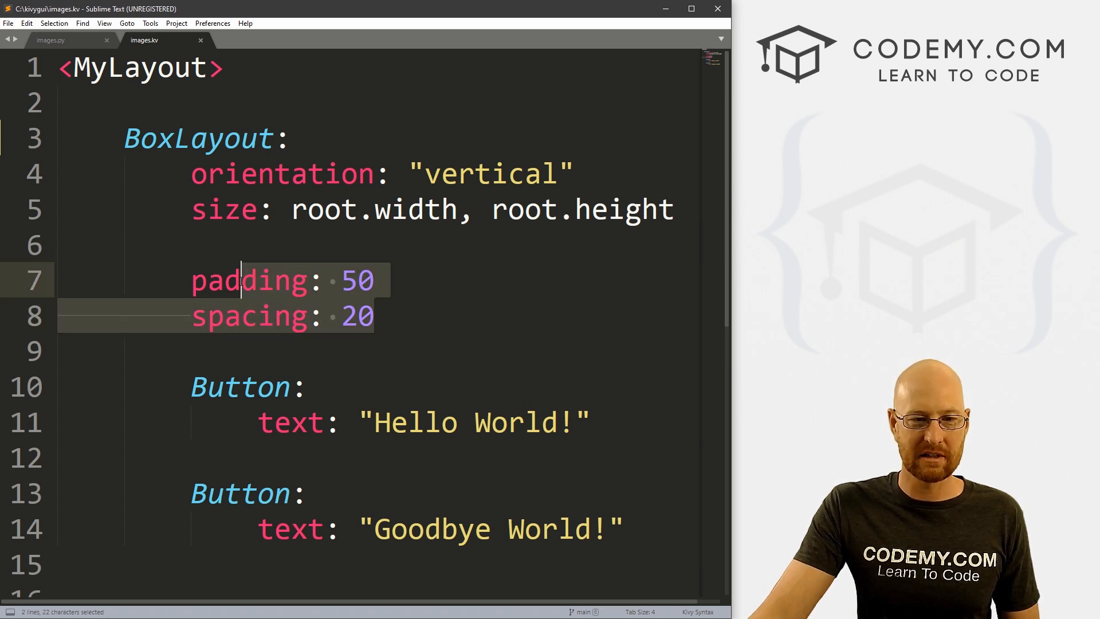
left_click(487, 333)
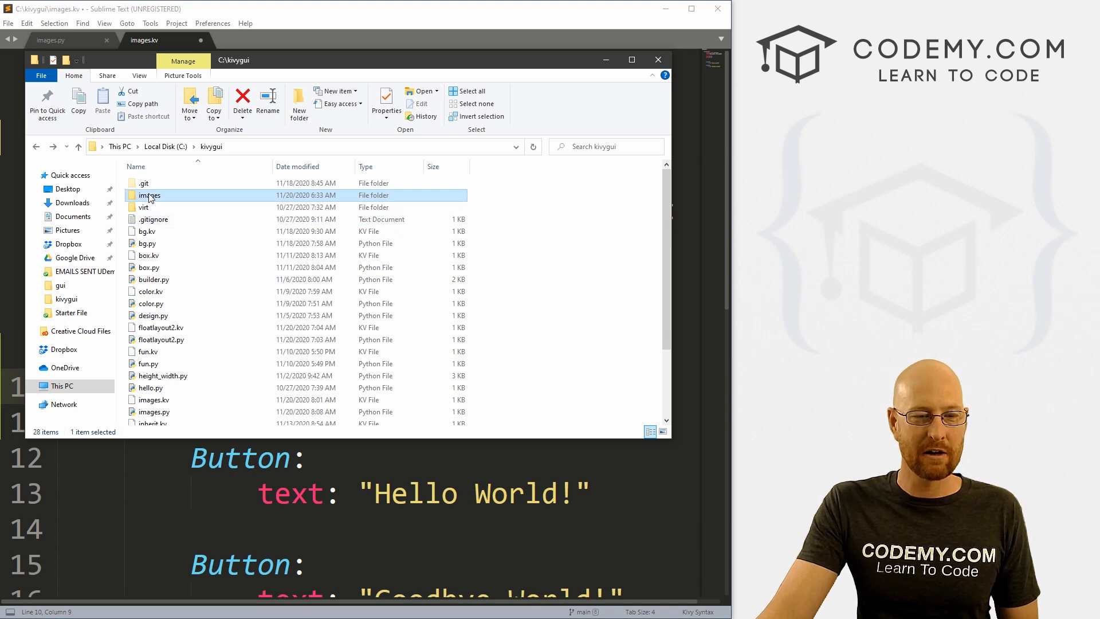
Open the images folder to find aspen.png, then return to images.kv
double_click(148, 194)
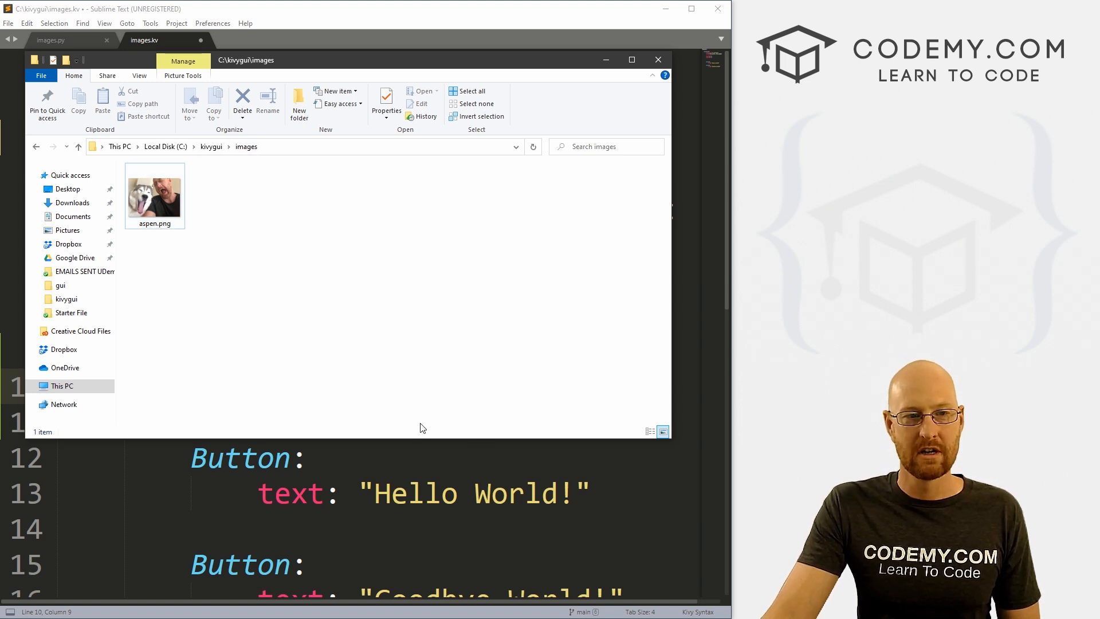
left_click(658, 59)
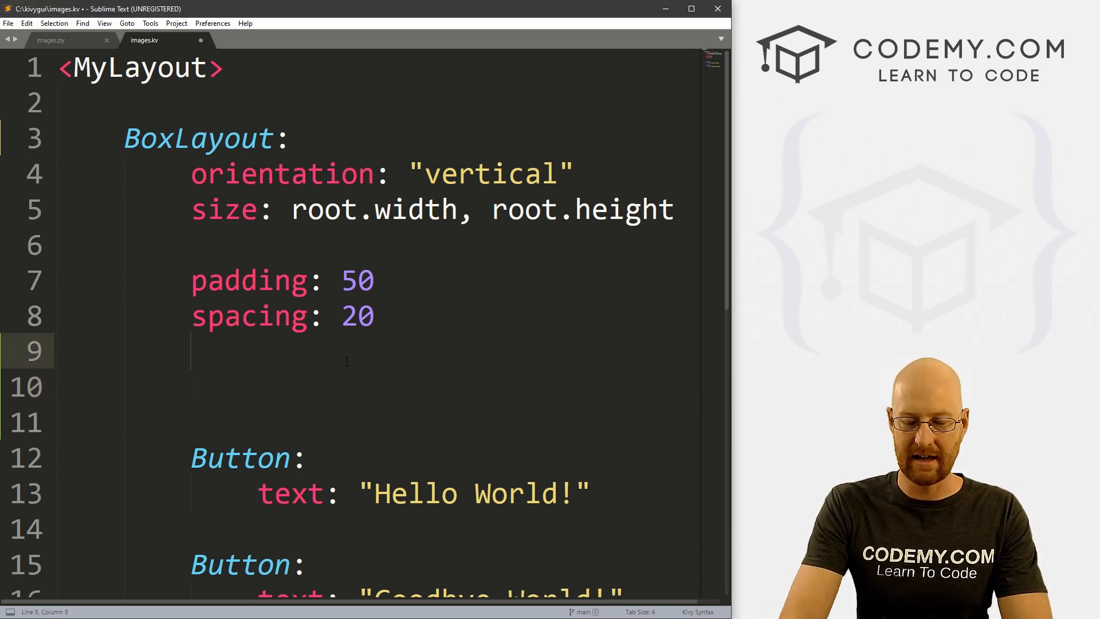
Add an Image widget with source 'images/aspen.png' beneath the spacing setting
type("Image")
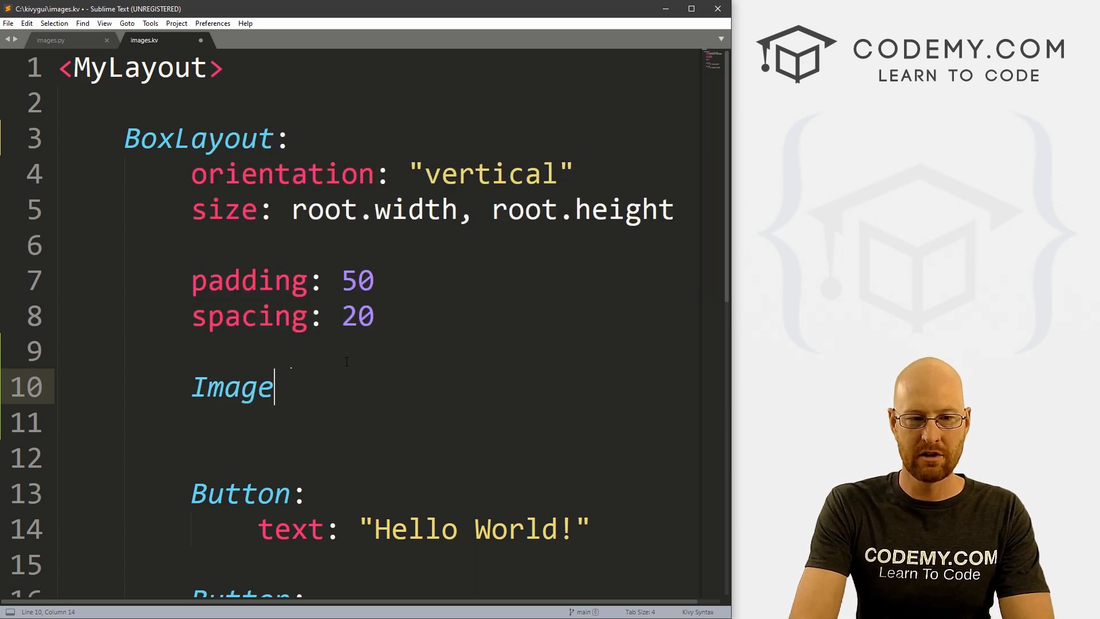
type("source: '")
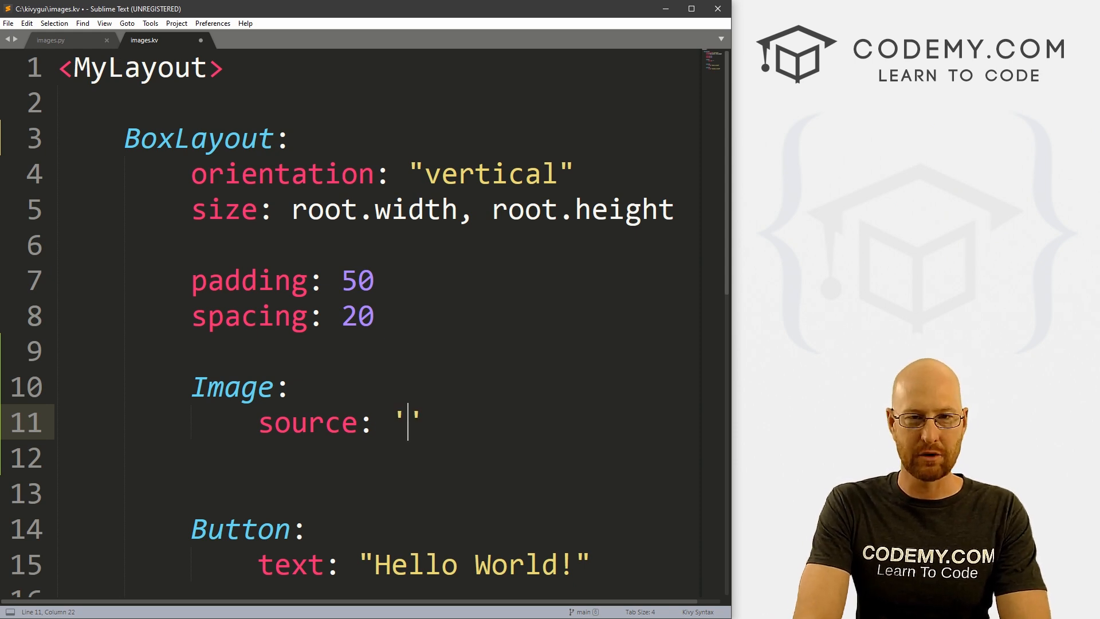
type("images/")
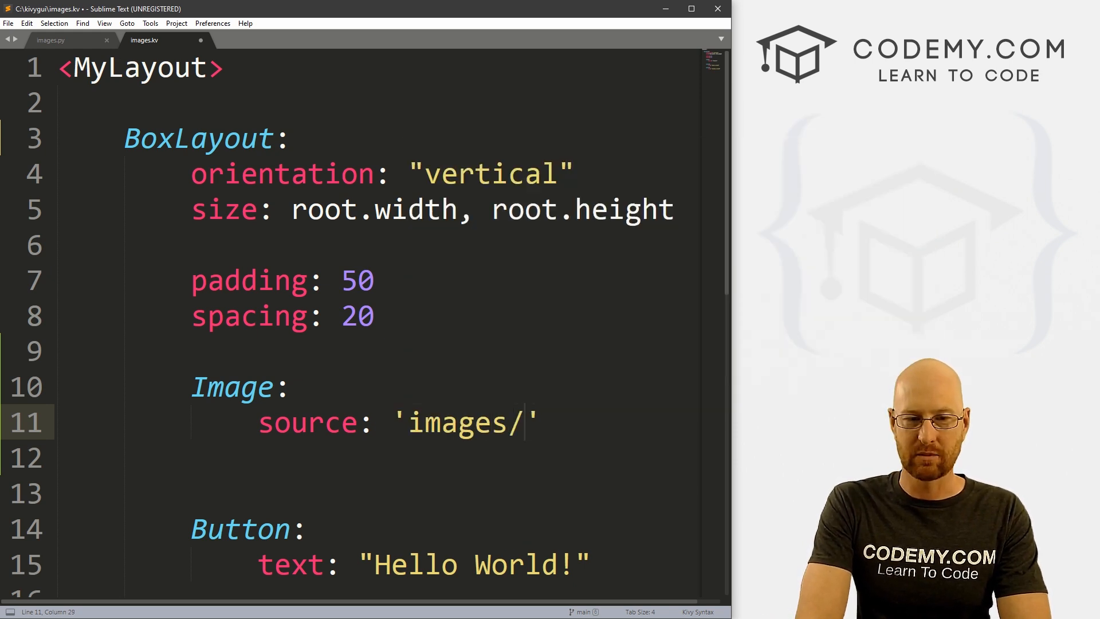
type("aspend")
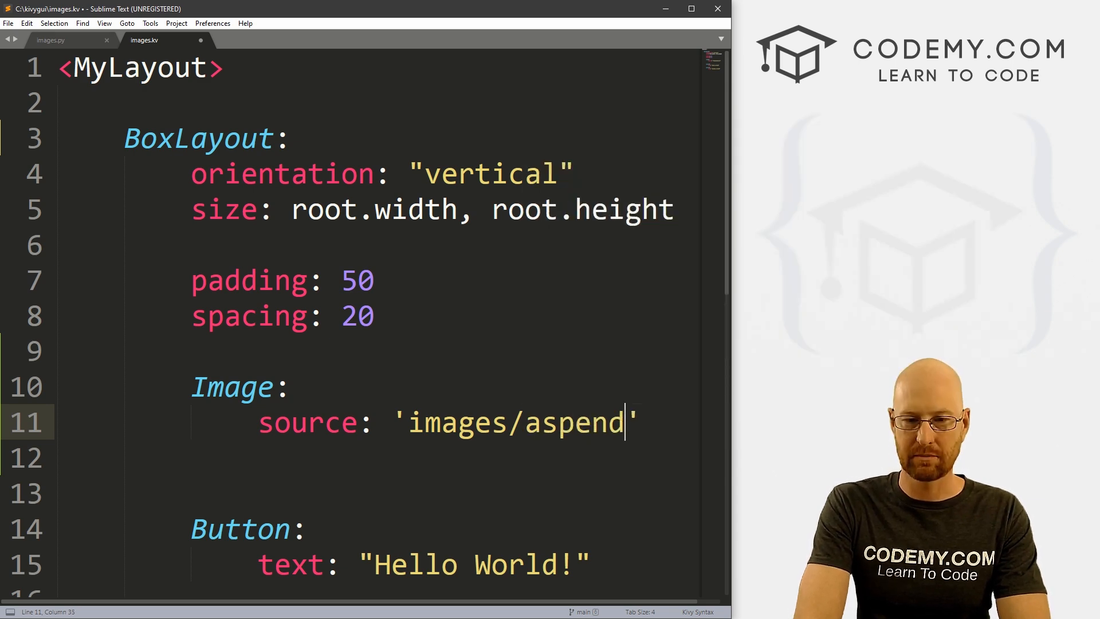
type(".png")
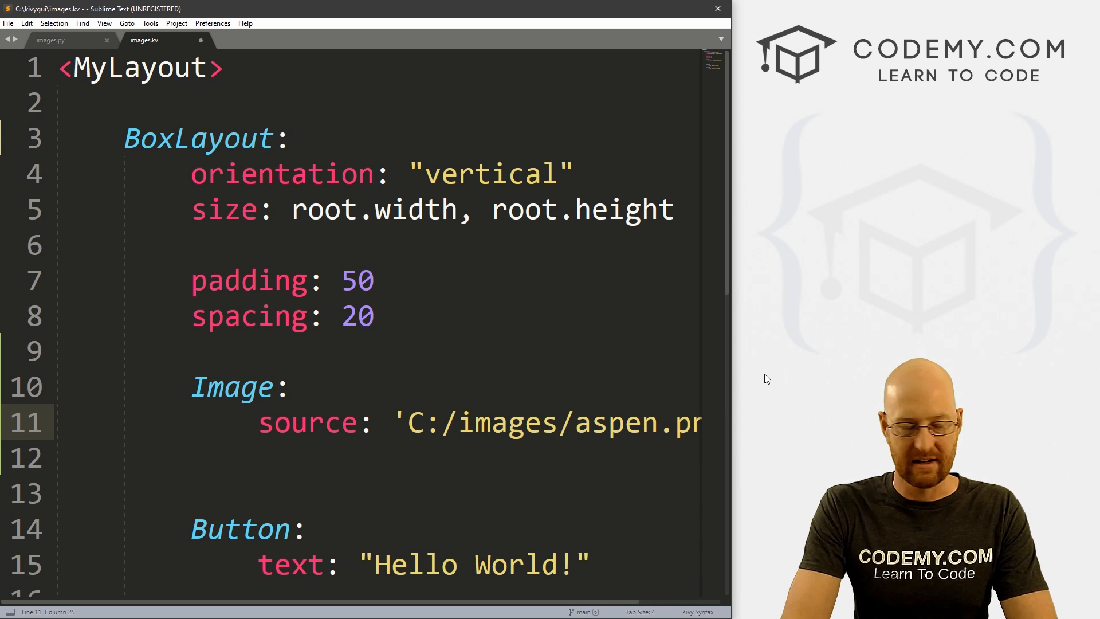
type("someth")
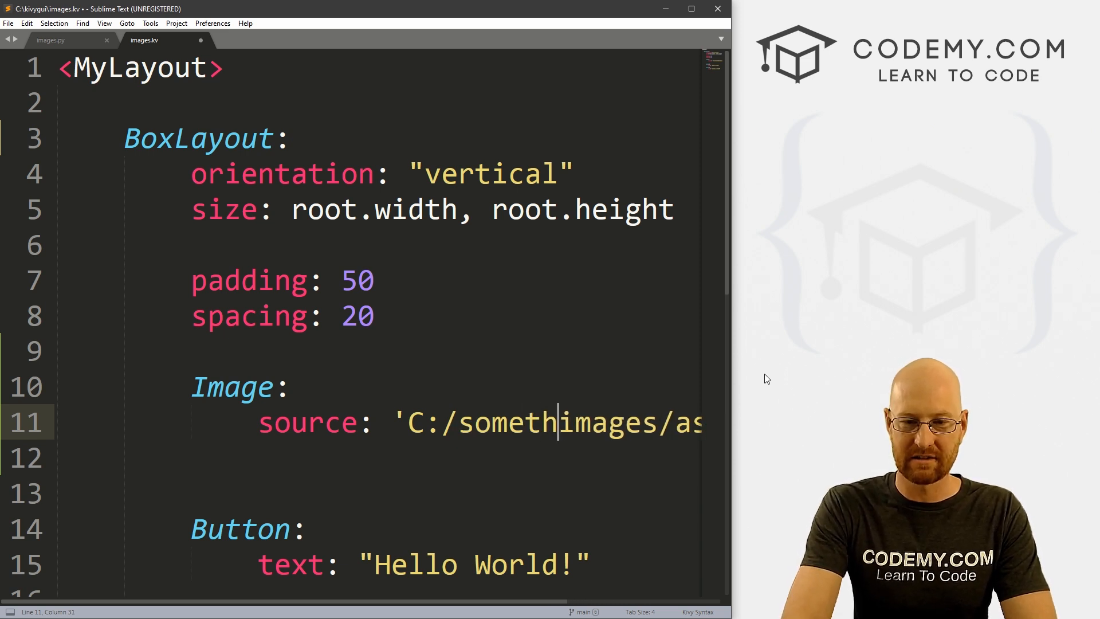
type("ing")
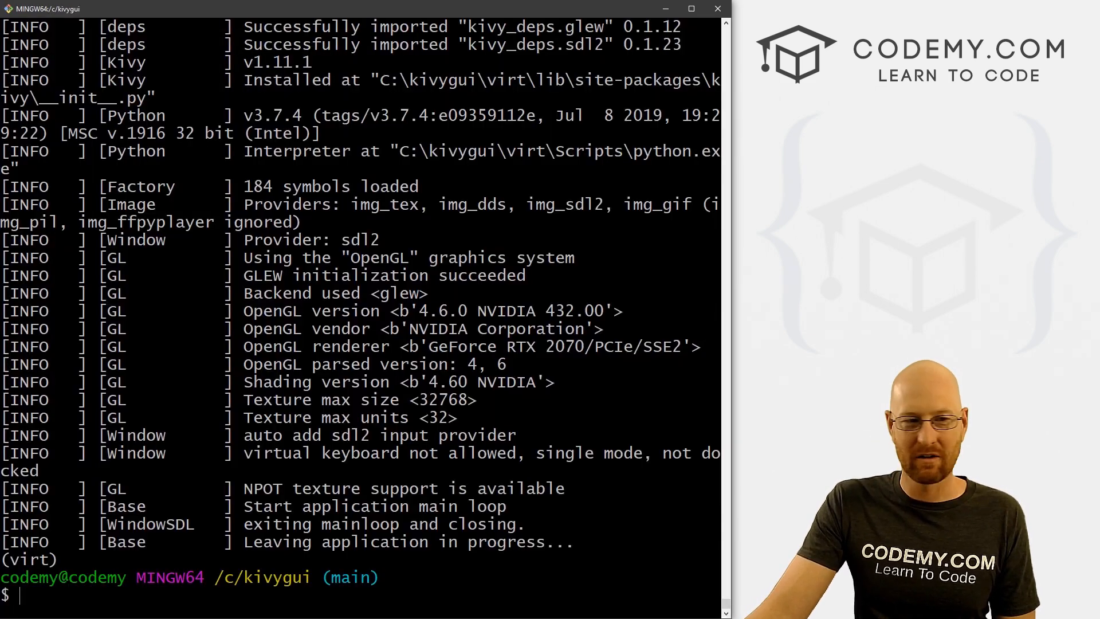
Run 'python images.py' in Git Bash to launch the app
type("python")
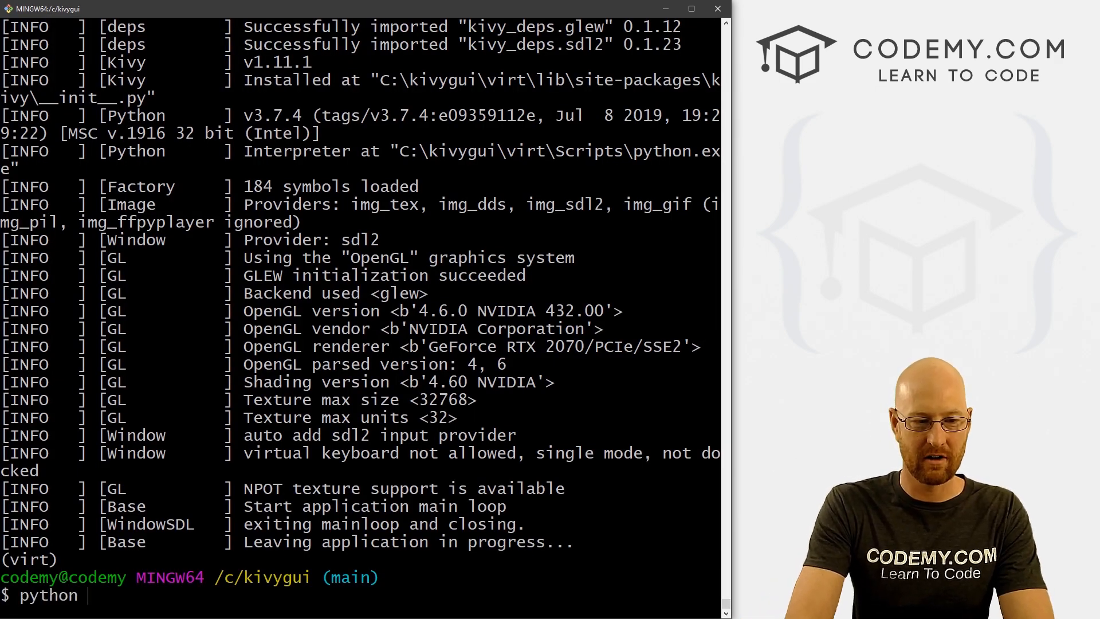
type("images.")
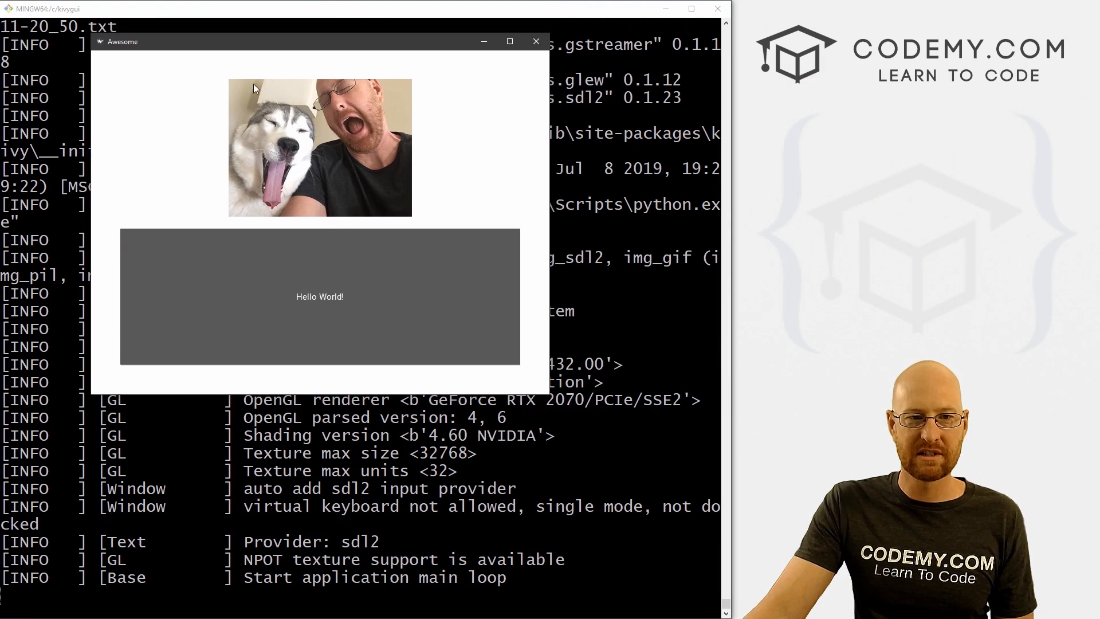
mouse_move(393, 300)
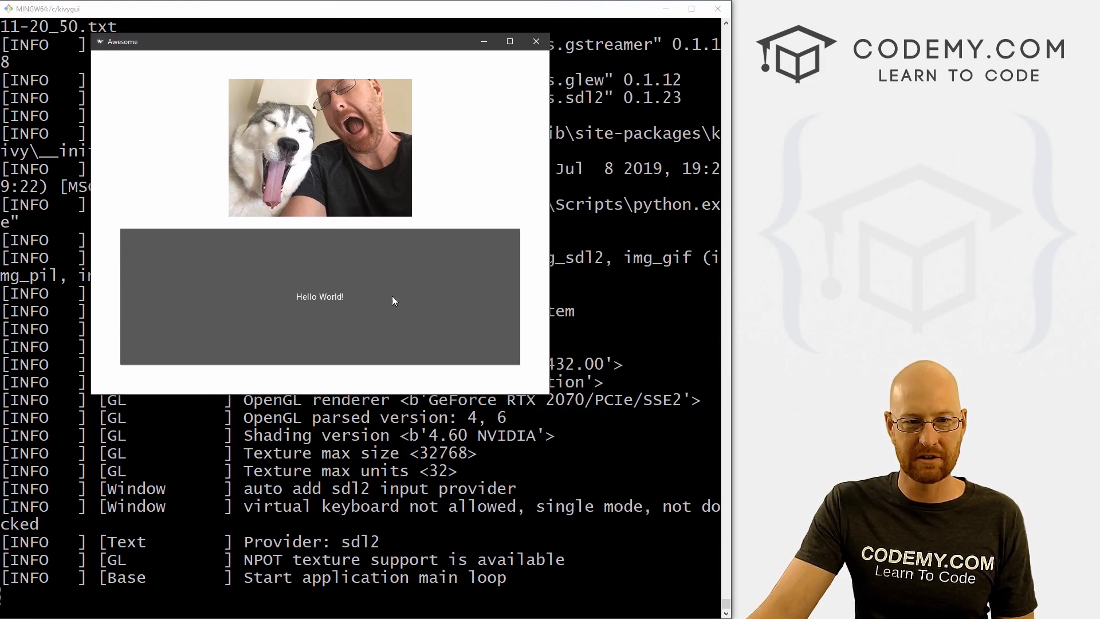
mouse_move(513, 283)
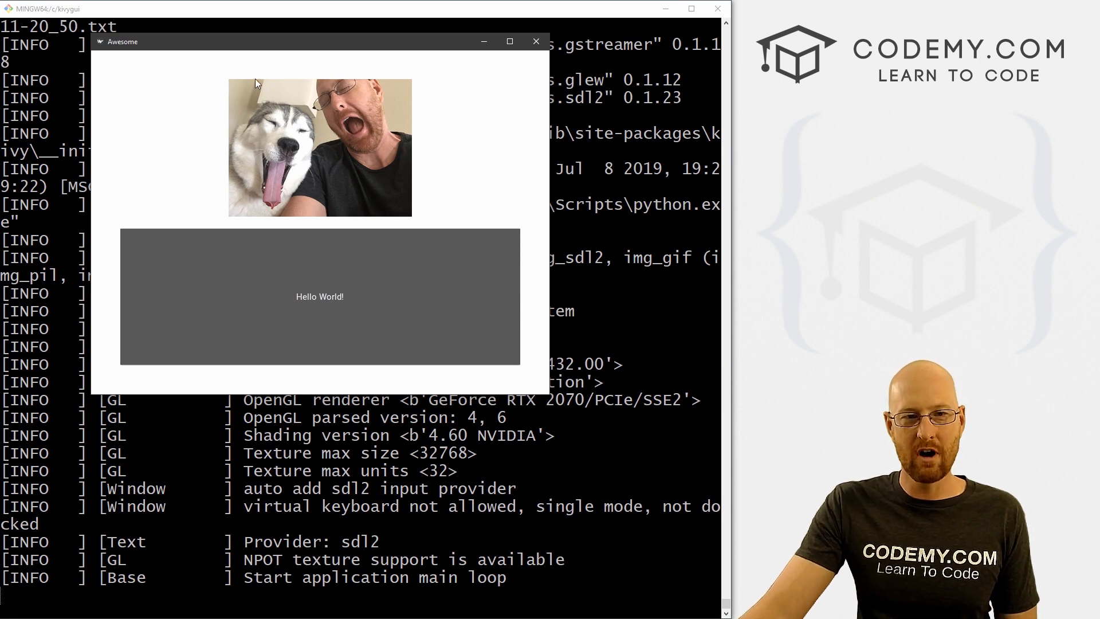
mouse_move(235, 122)
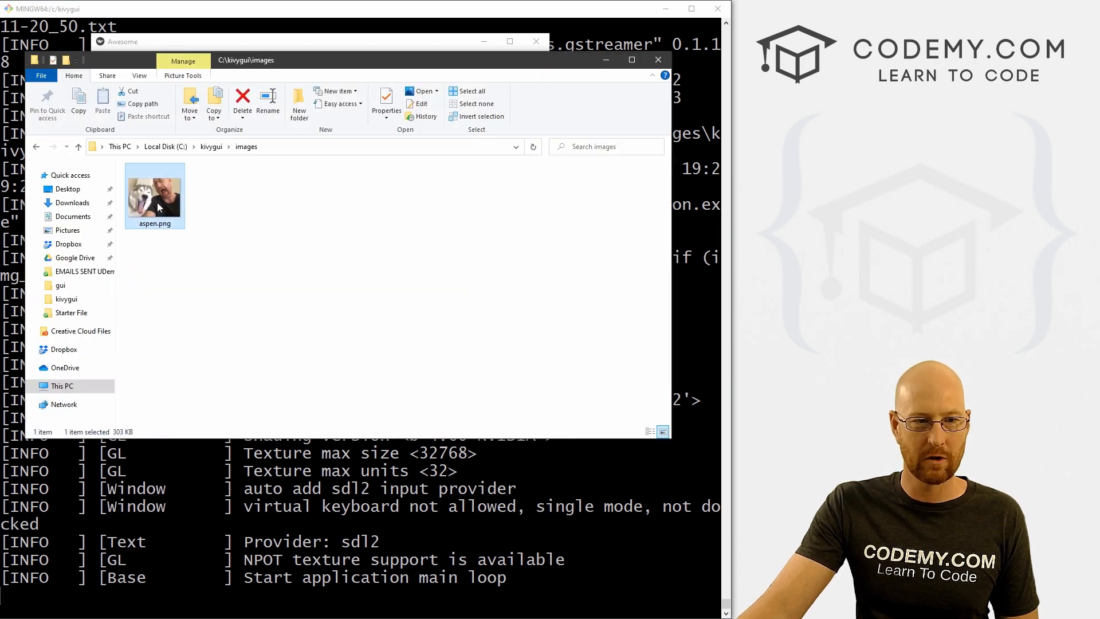
double_click(154, 191)
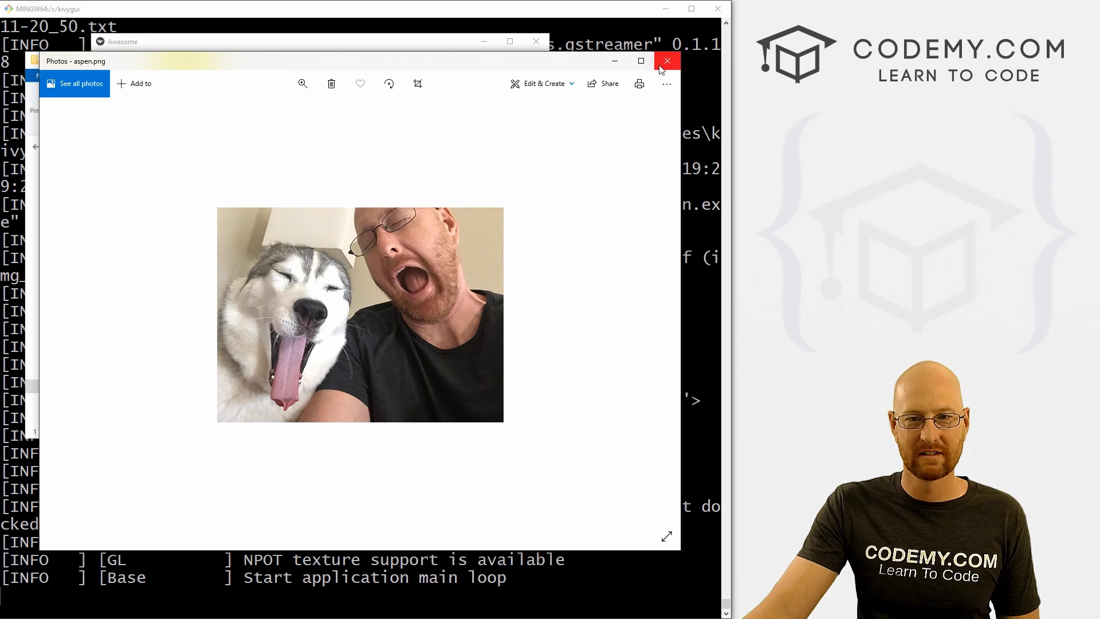
left_click(666, 61)
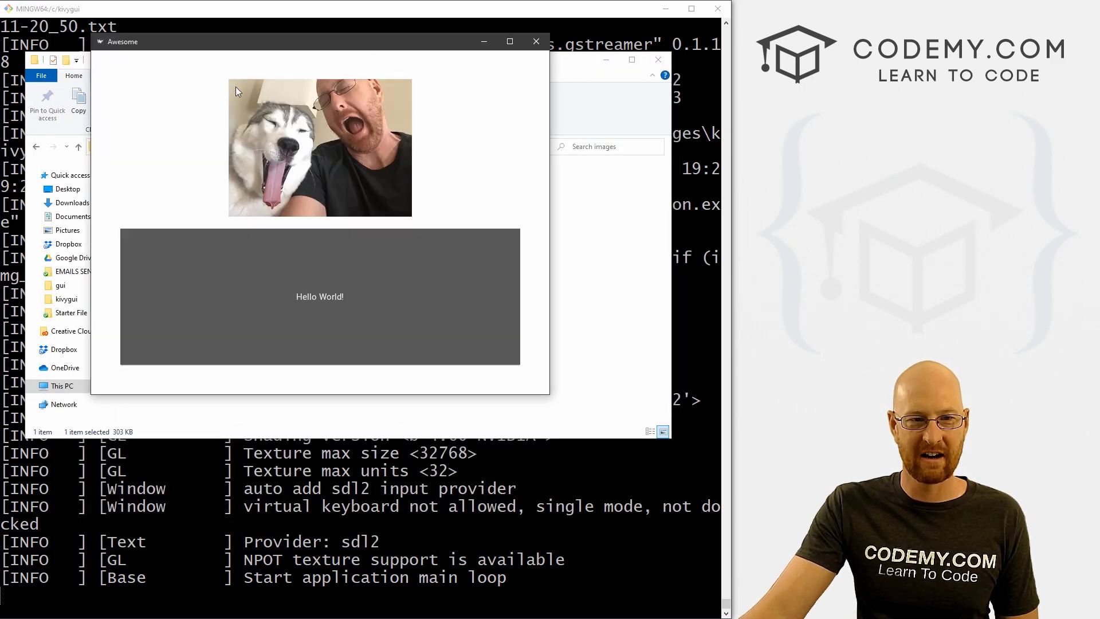
mouse_move(366, 175)
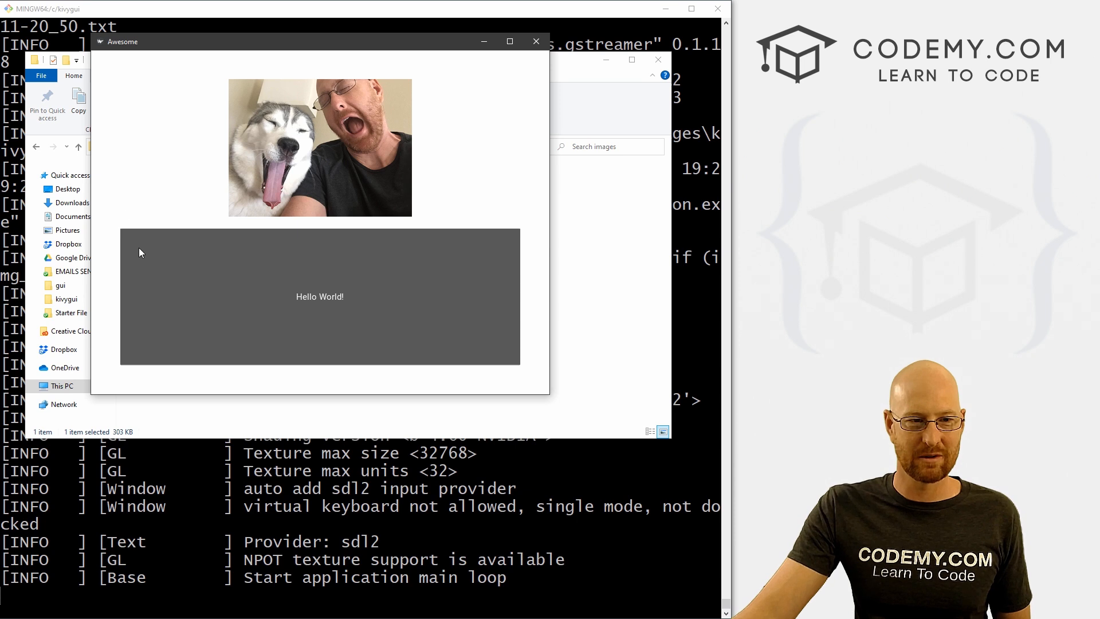
mouse_move(435, 204)
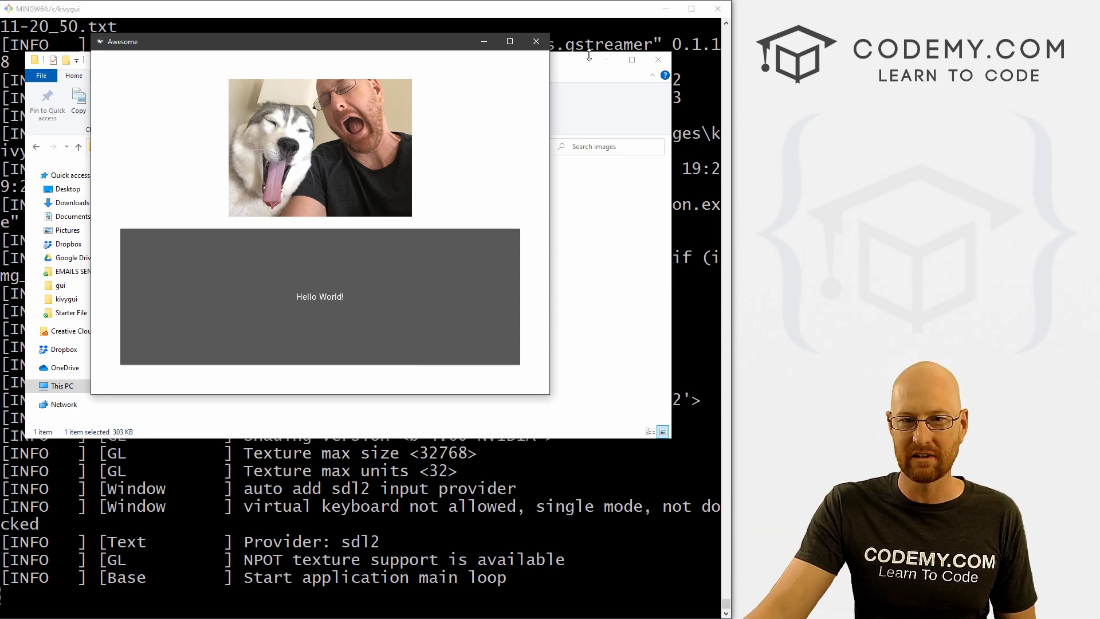
left_click(535, 41)
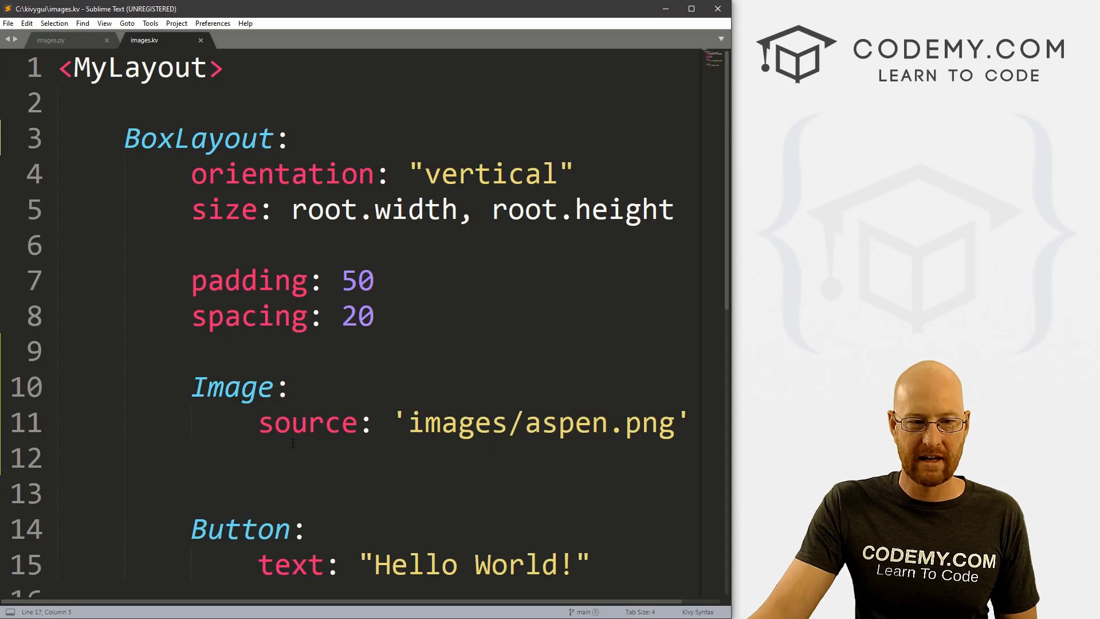
Give the Image allow_stretch: True and keep_ratio: False, and save images.kv
type("allo")
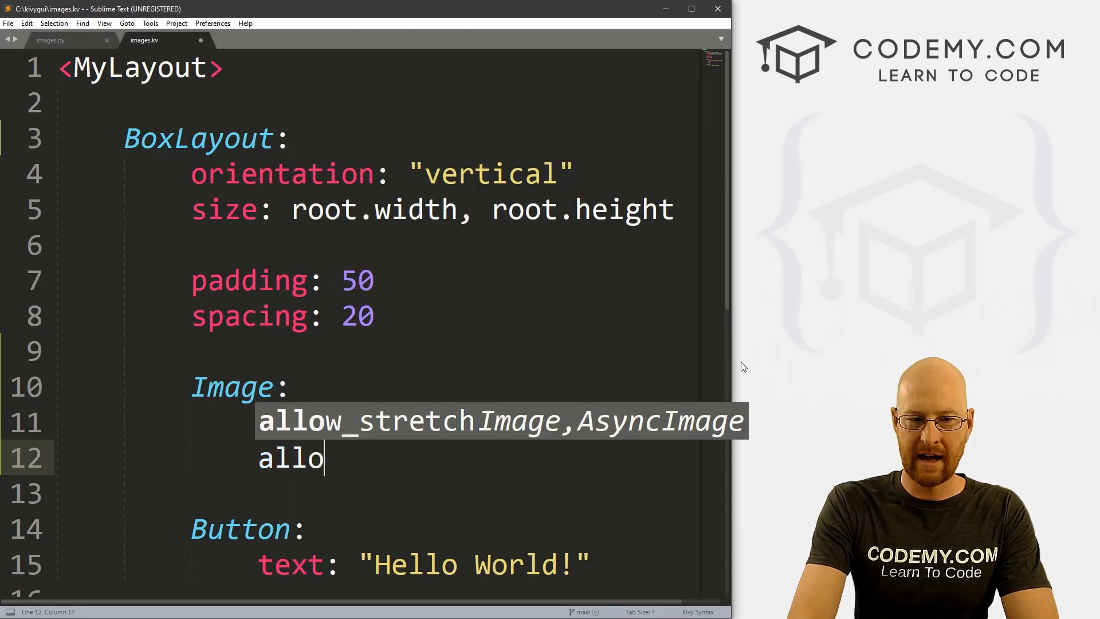
type("w_stretch: True")
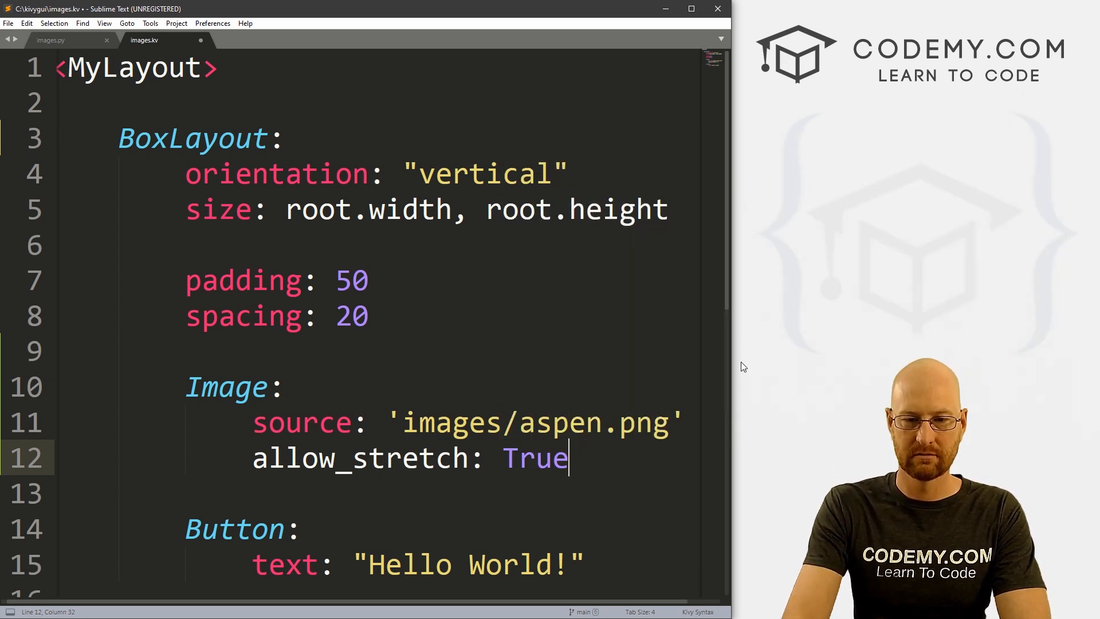
key("enter")
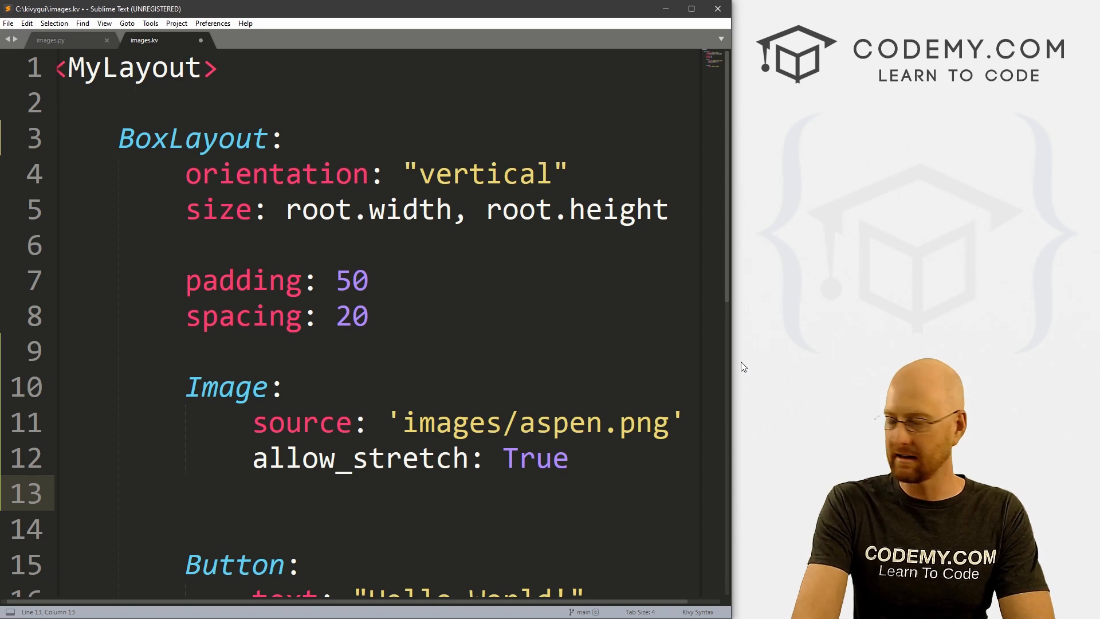
type("keep_ratio: F")
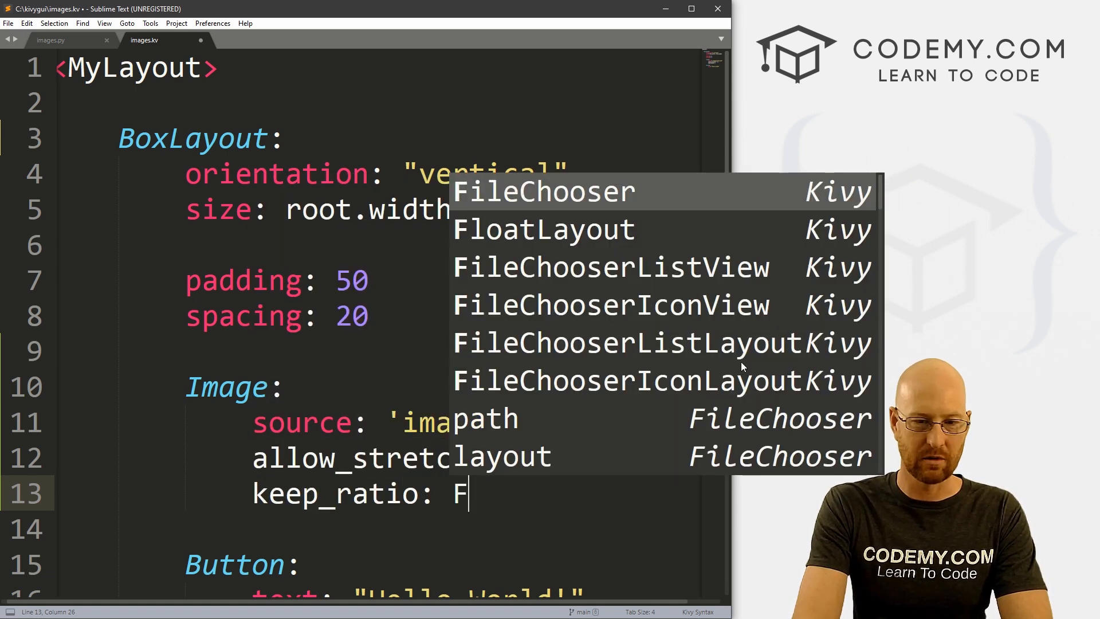
type("alse")
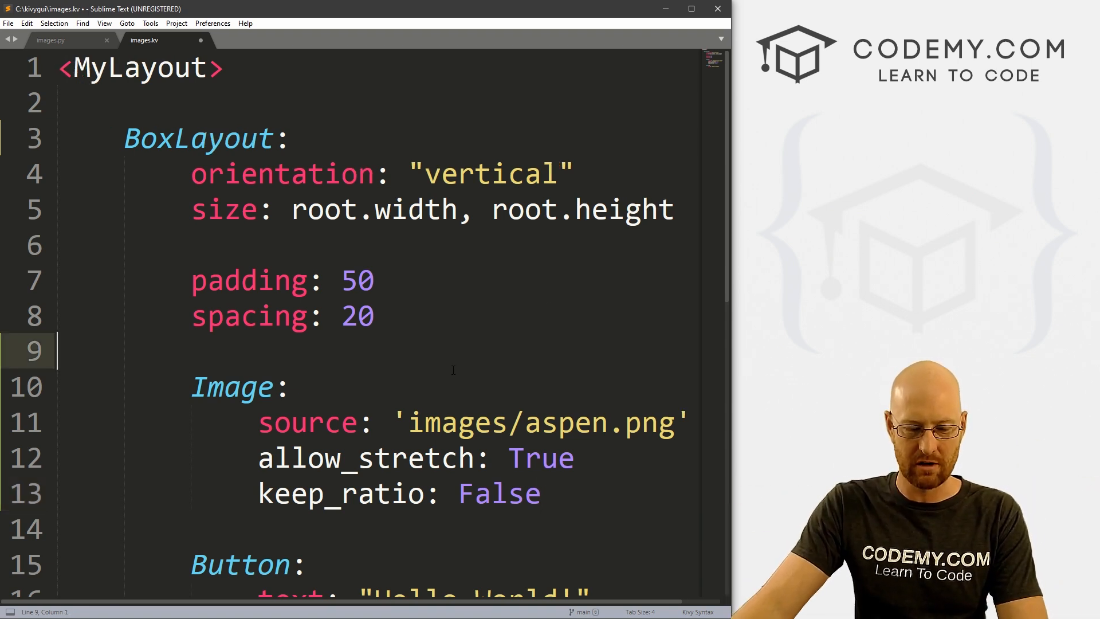
key("ctrl+s")
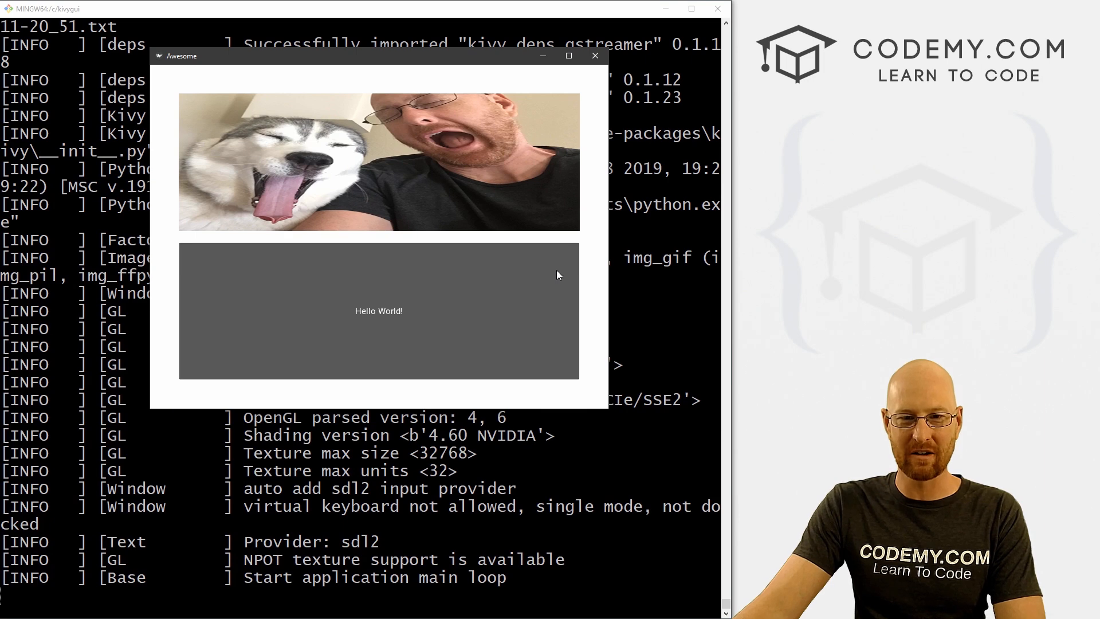
mouse_move(483, 268)
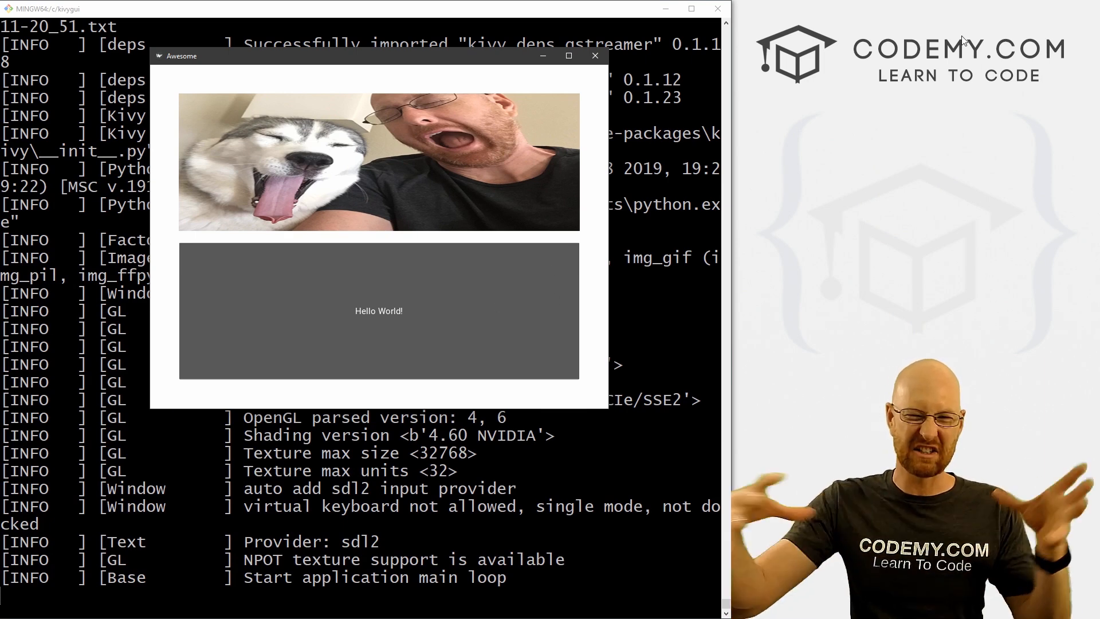
mouse_move(904, 108)
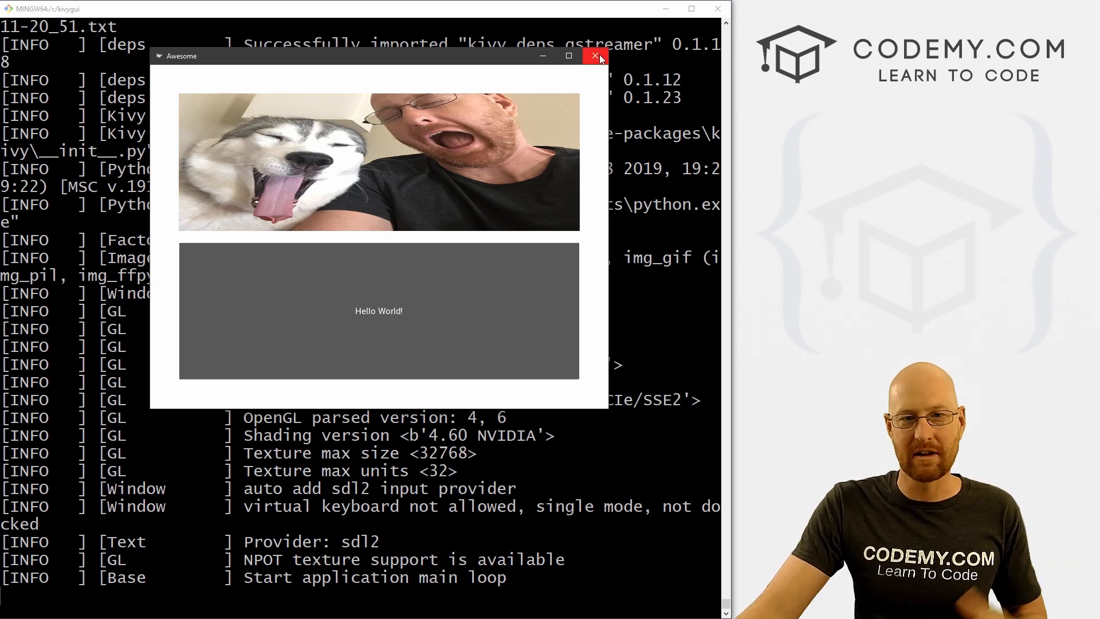
Close the Kivy app window after viewing the full-width stretched photo
left_click(596, 56)
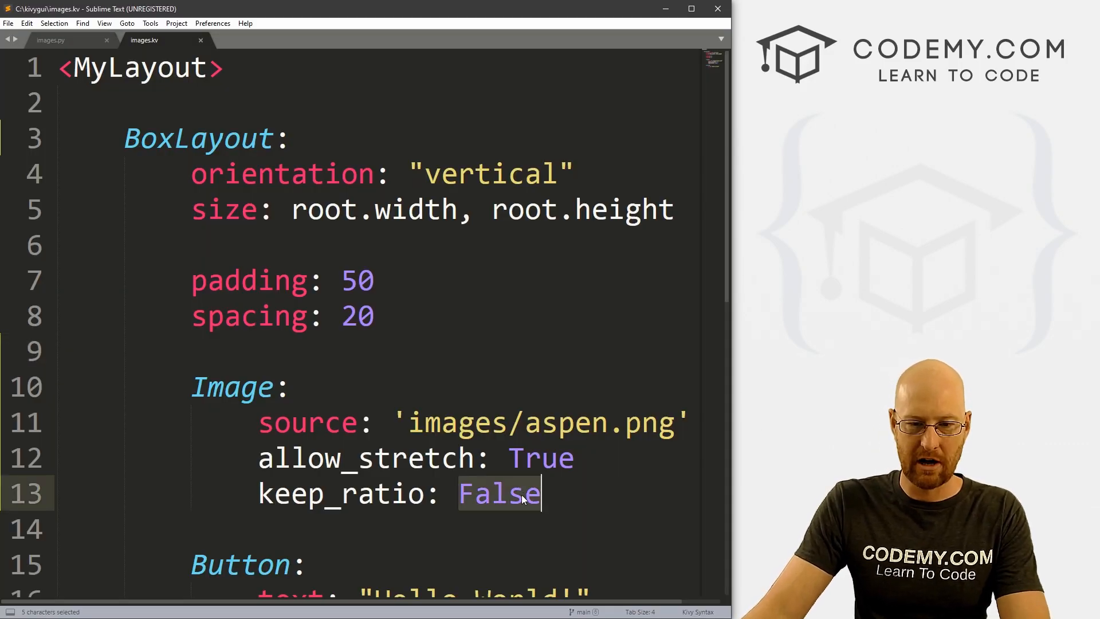
Change the Image's keep_ratio value to True in images.kv
type("True")
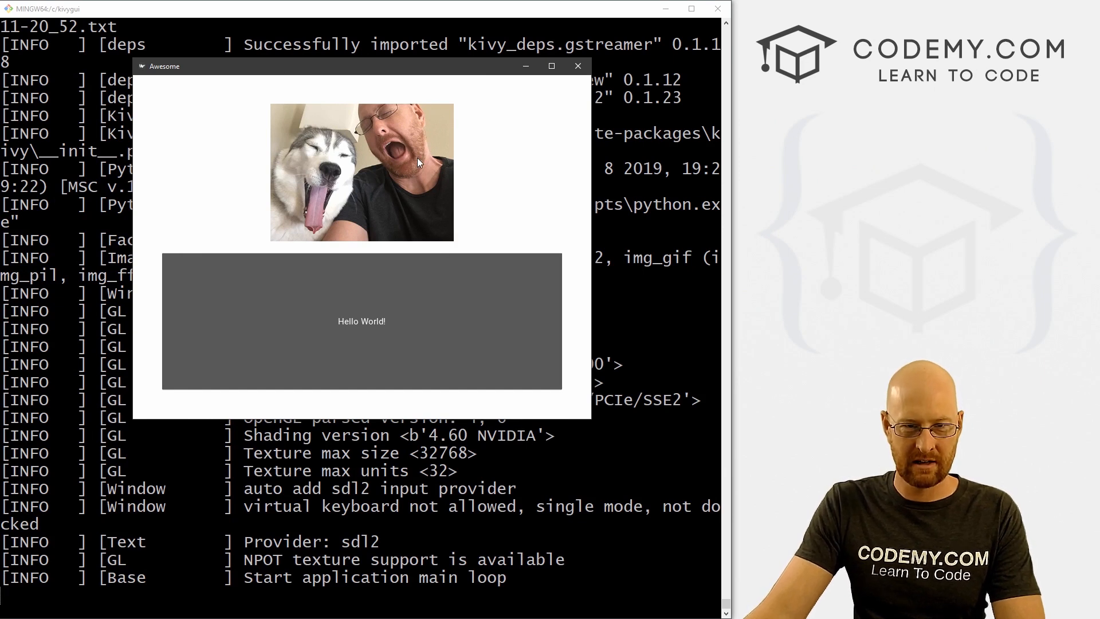
mouse_move(469, 318)
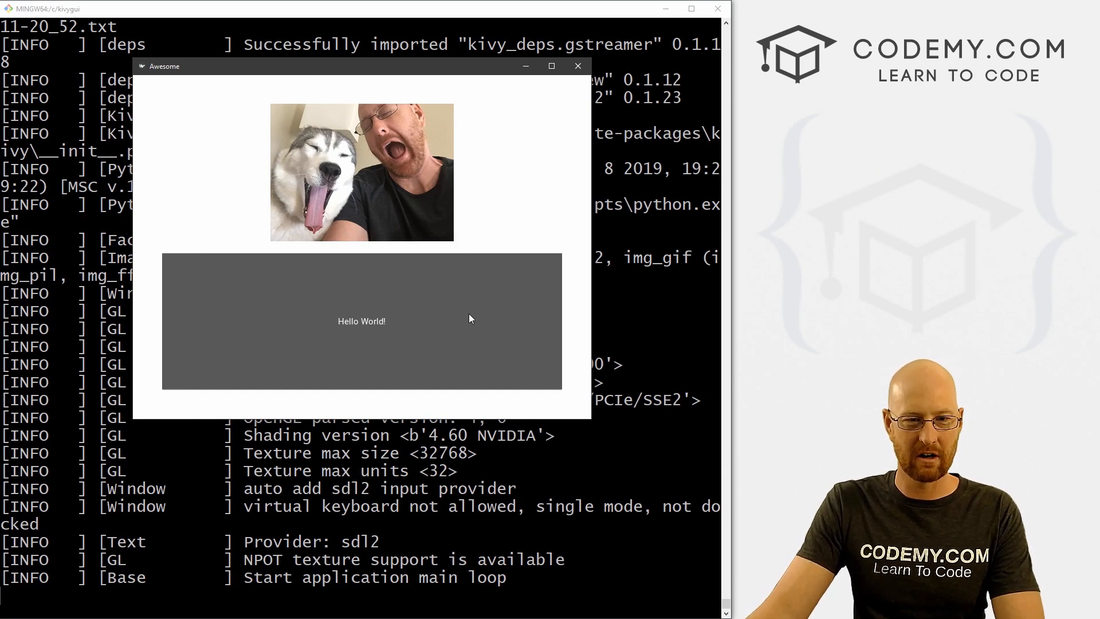
mouse_move(470, 285)
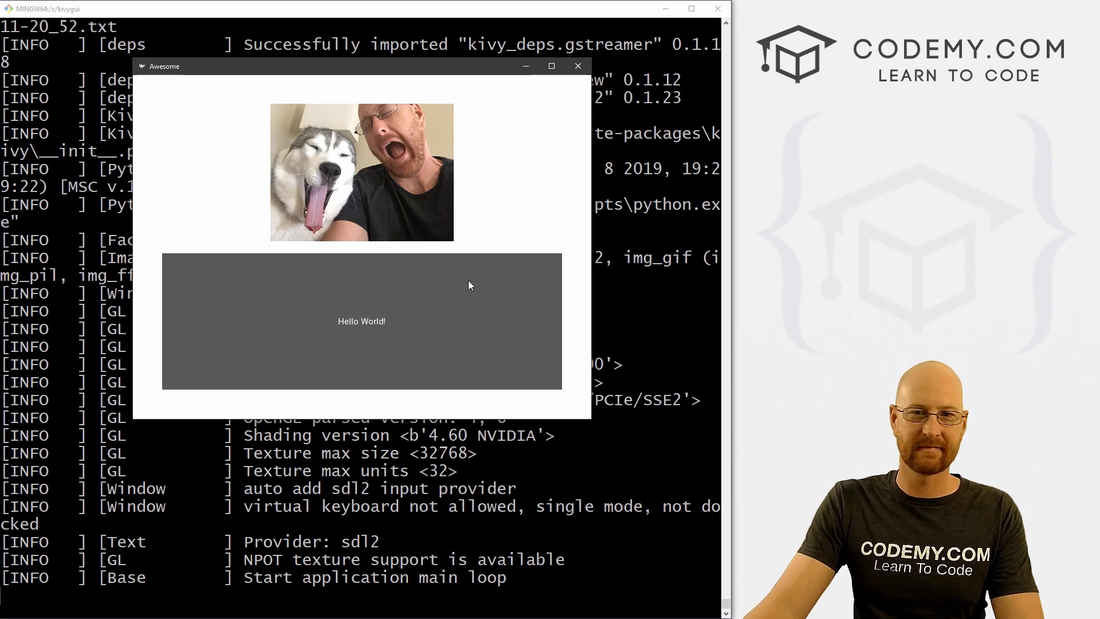
mouse_move(569, 219)
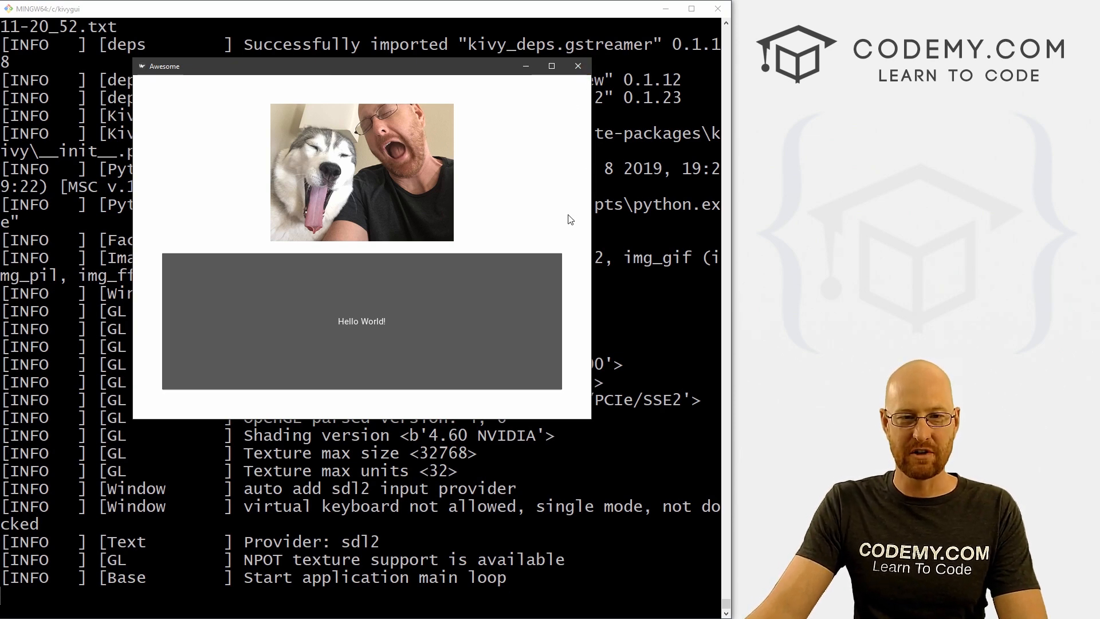
Close the app, relaunch it showing only the photo, move it left, and close it
left_click(577, 65)
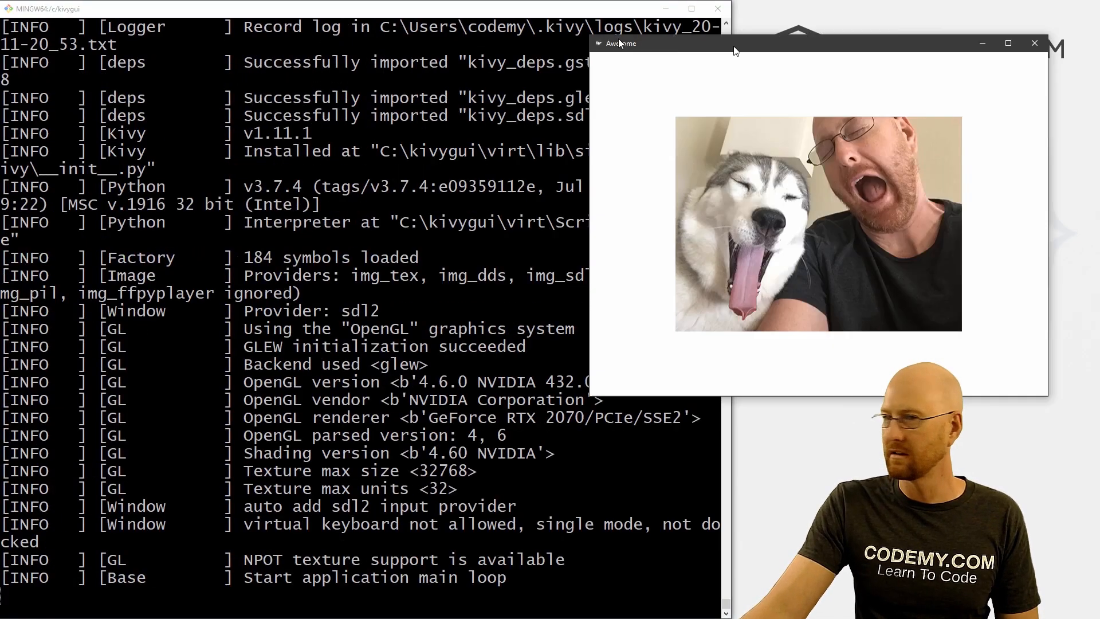
left_click_drag(619, 43, 88, 47)
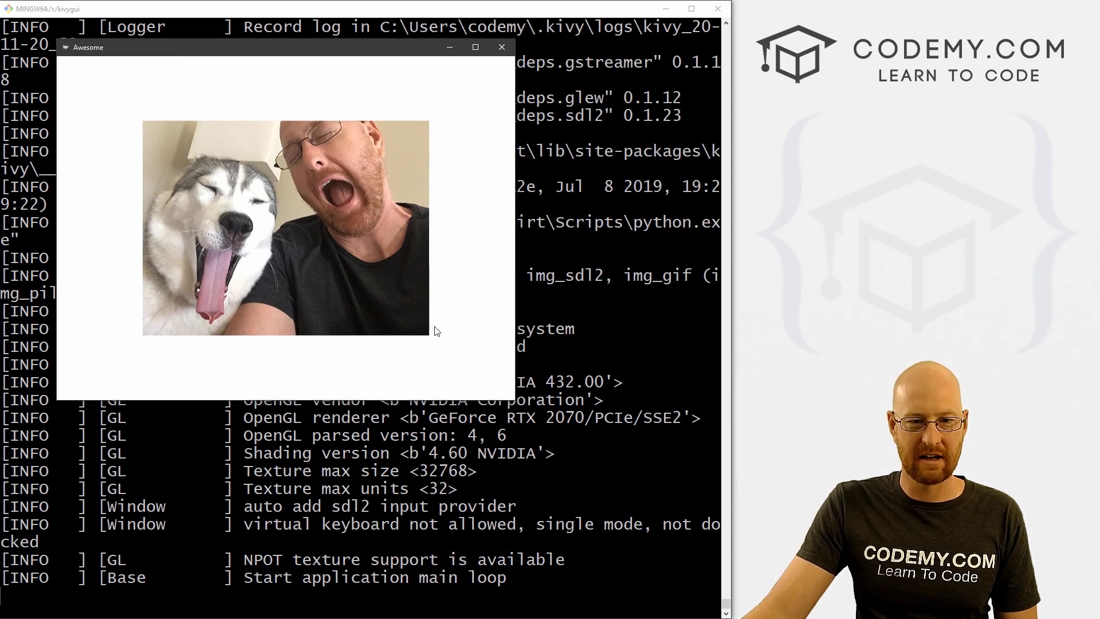
mouse_move(439, 259)
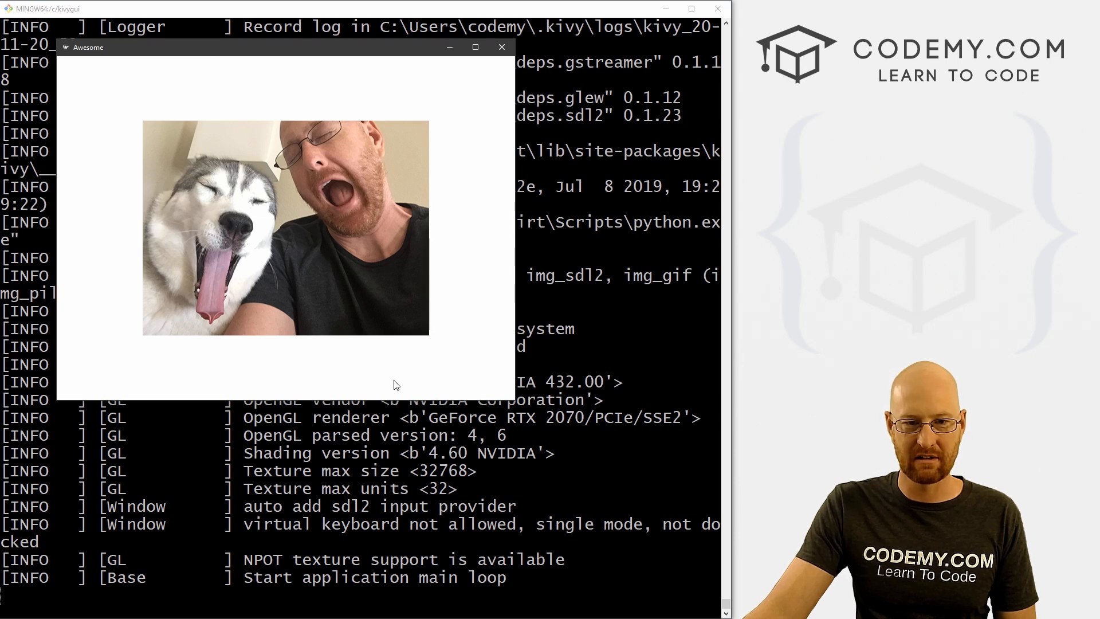
left_click(501, 47)
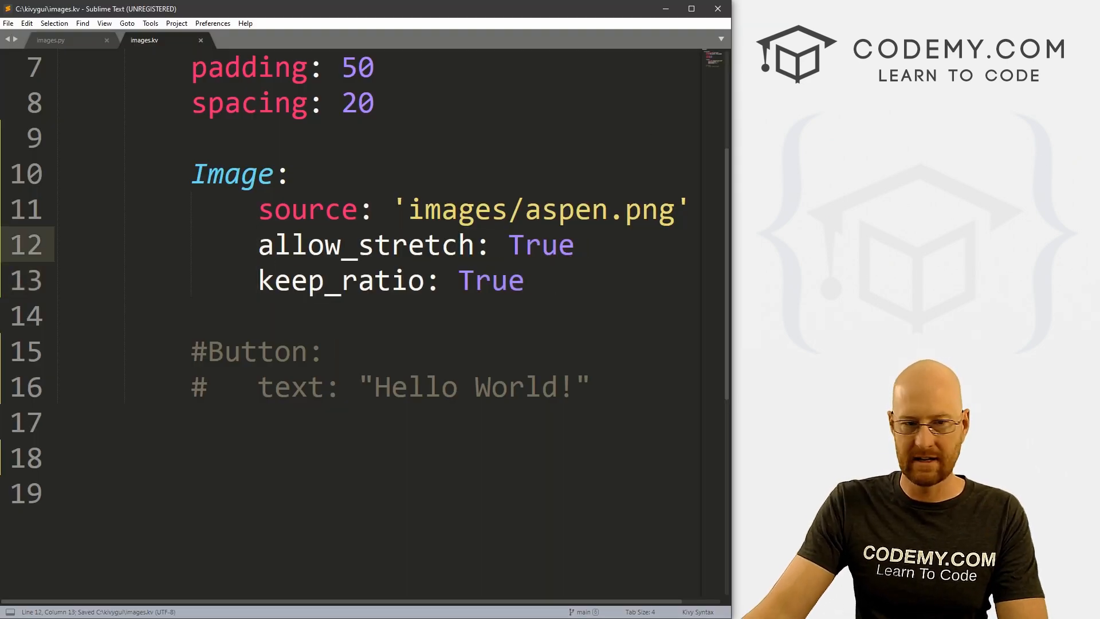
Set keep_ratio to False, save images.kv, and close the app showing the stretched photo
type("False")
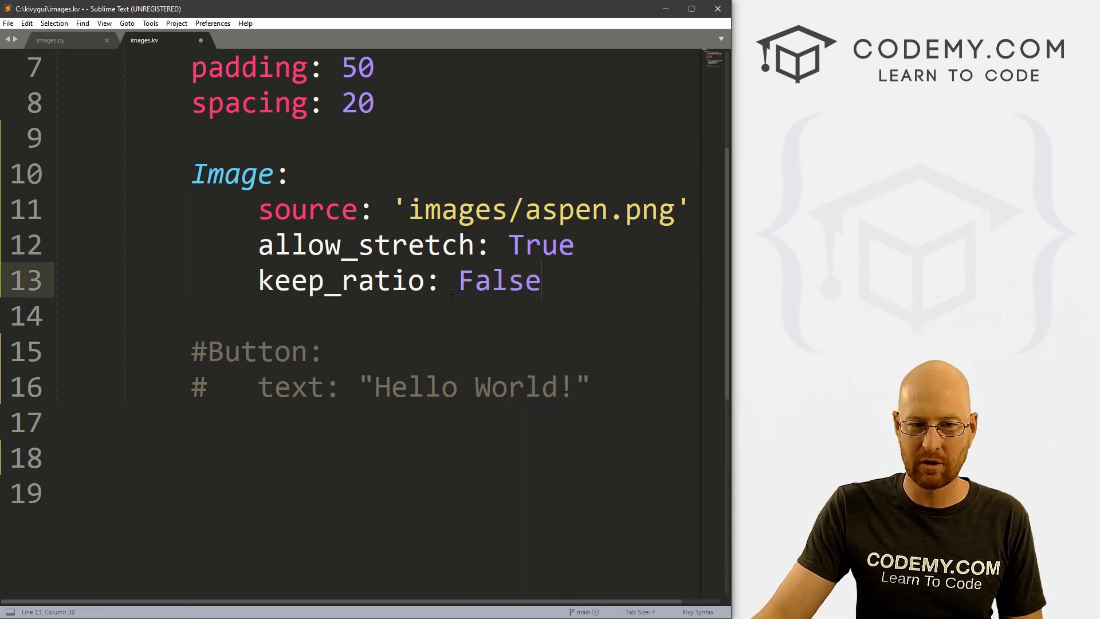
key("ctrl+s")
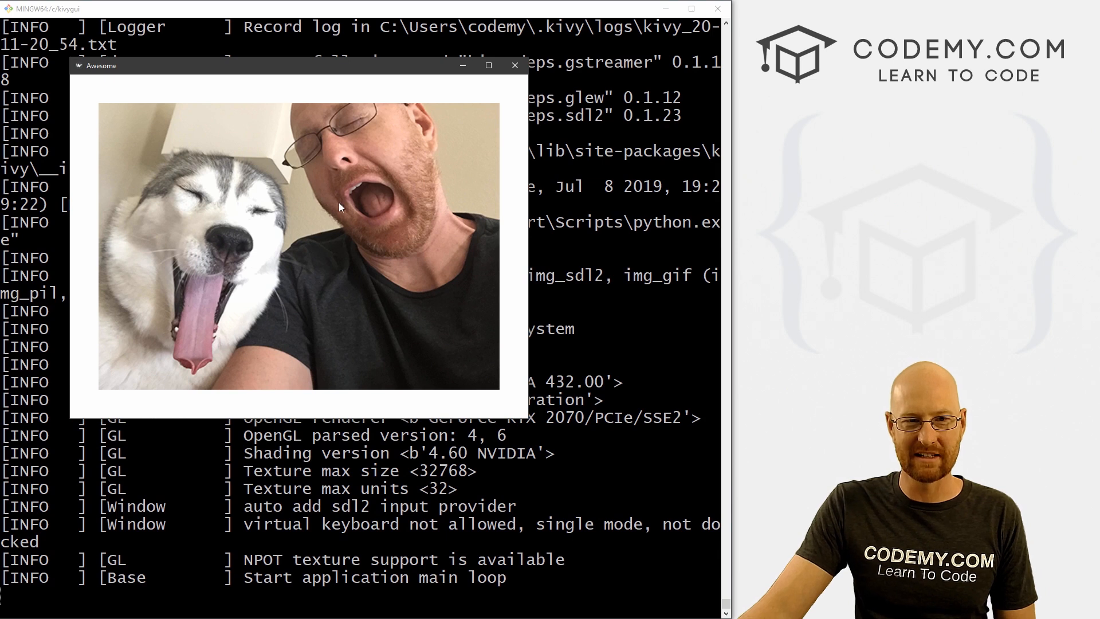
mouse_move(431, 153)
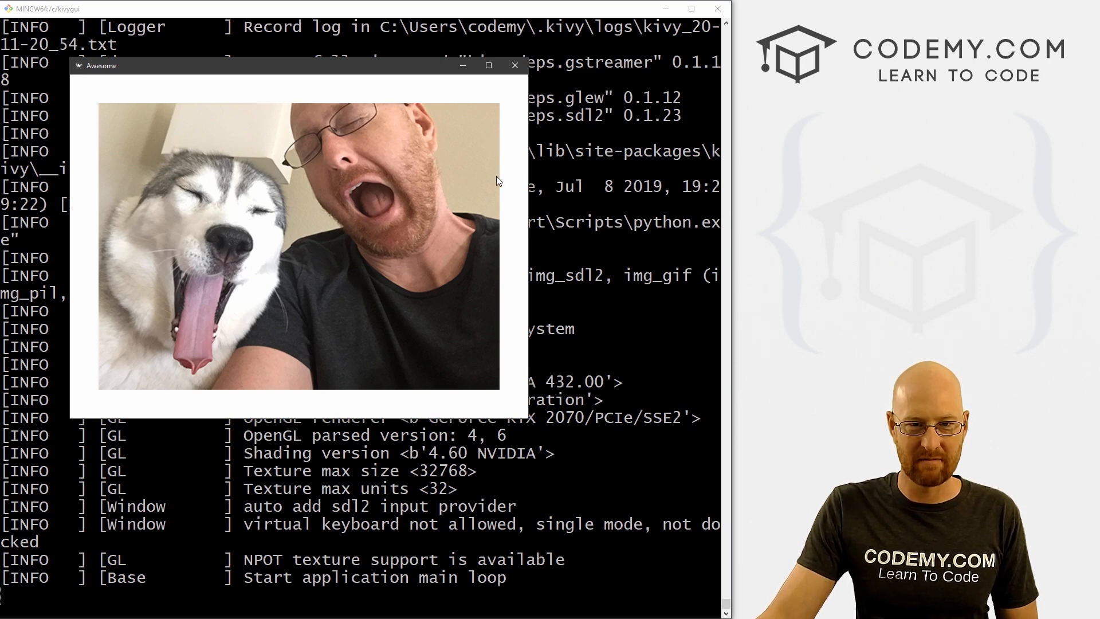
left_click(515, 65)
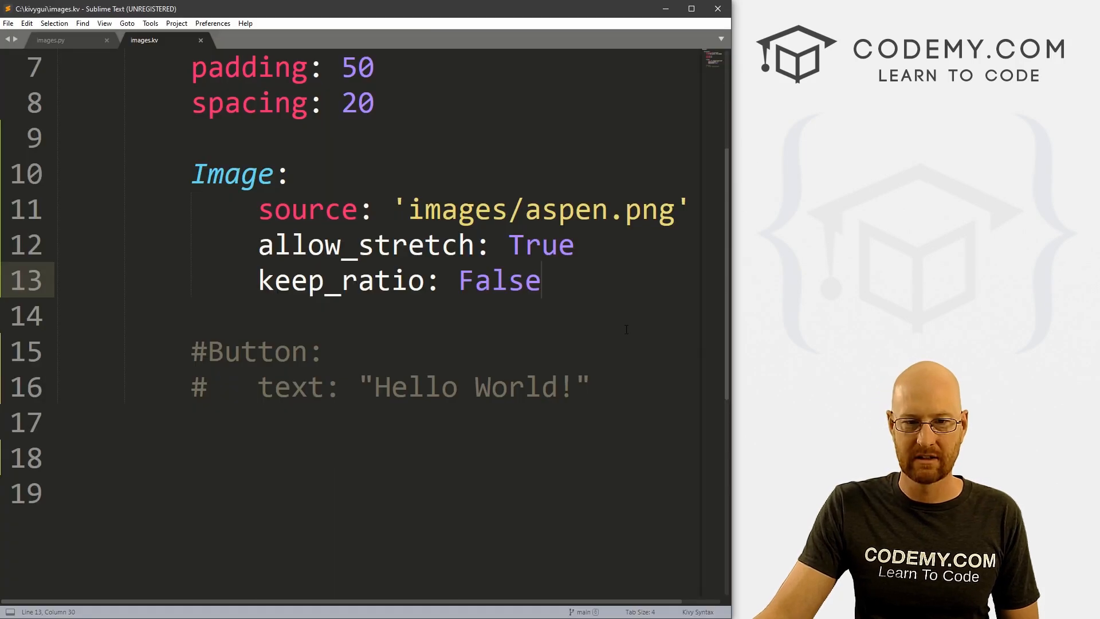
Restore keep_ratio to True and close the relaunched app window
type("True")
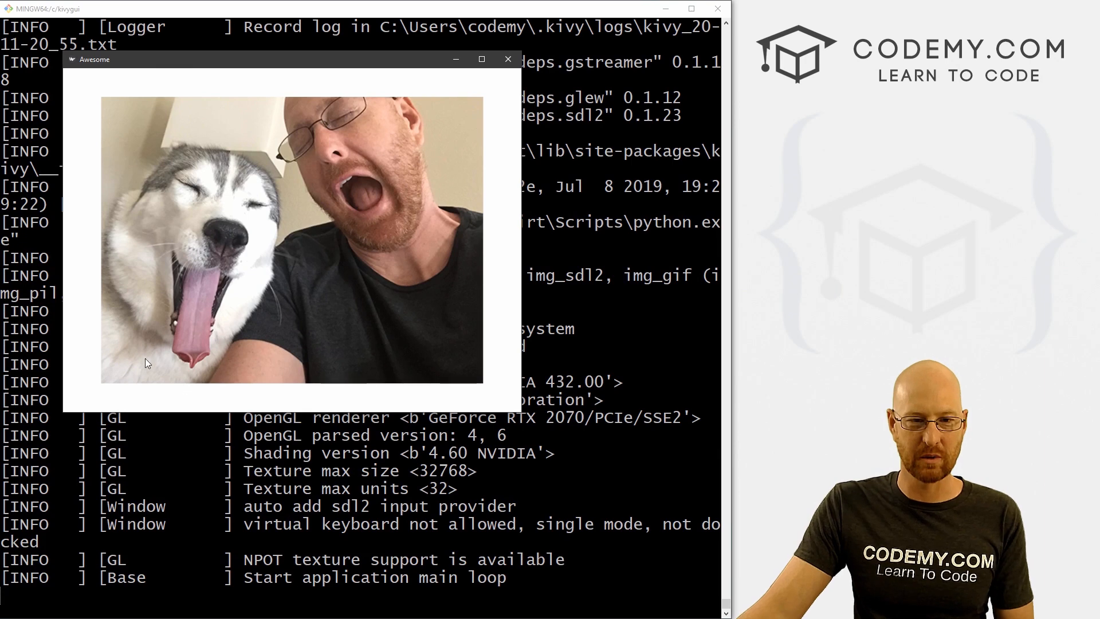
mouse_move(344, 117)
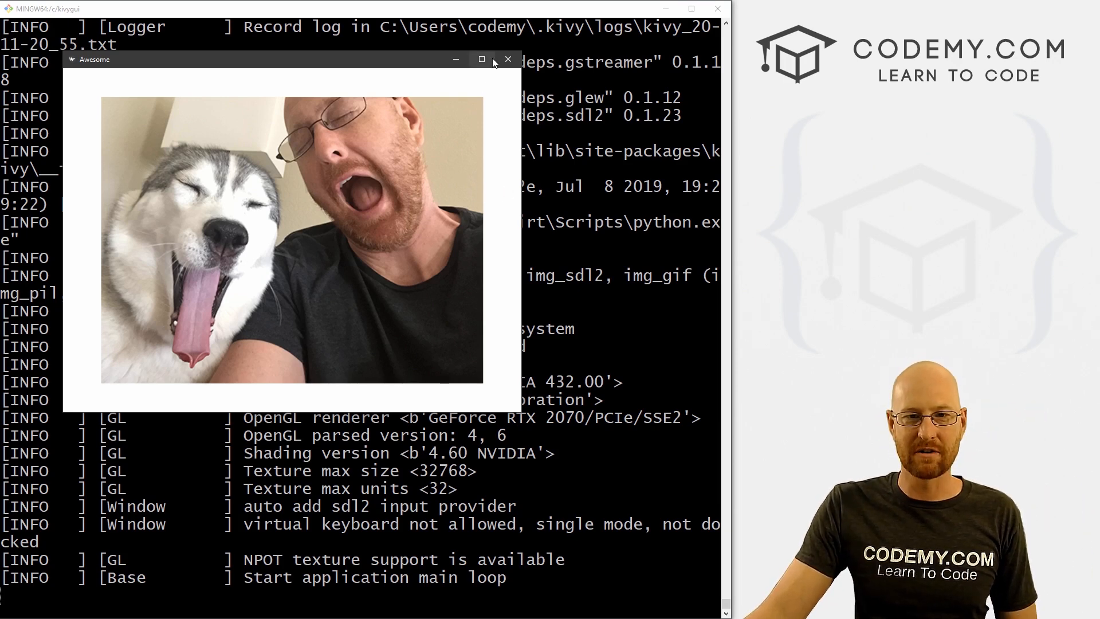
left_click(508, 59)
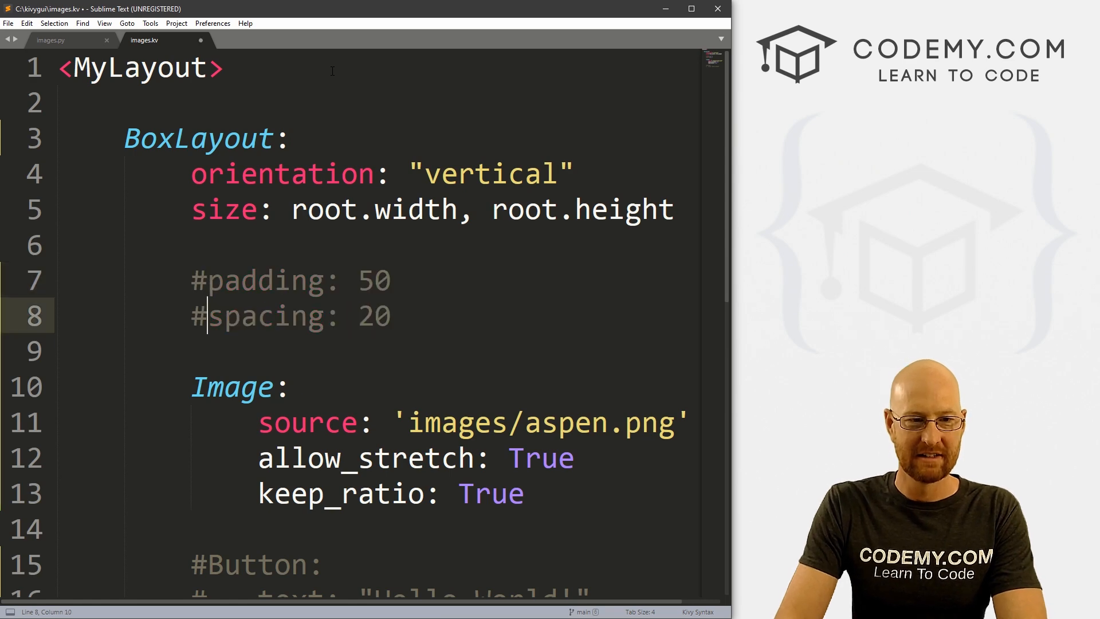
Save images.kv, resize the relaunched app so the photo fills it, and deselect the source text
key("ctrl+s")
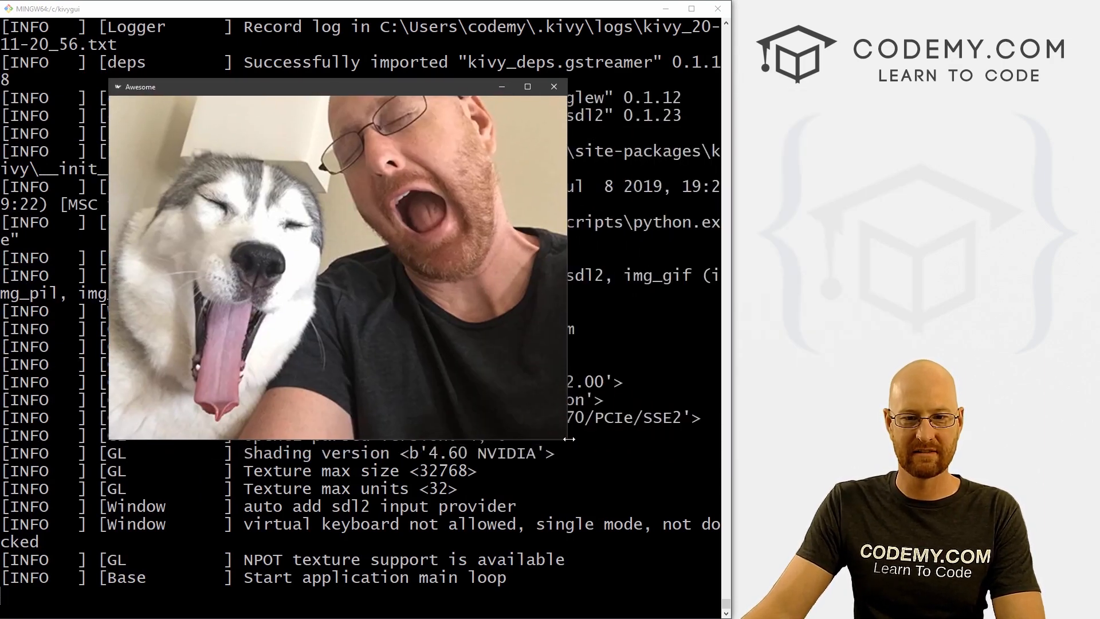
left_click_drag(572, 441, 757, 573)
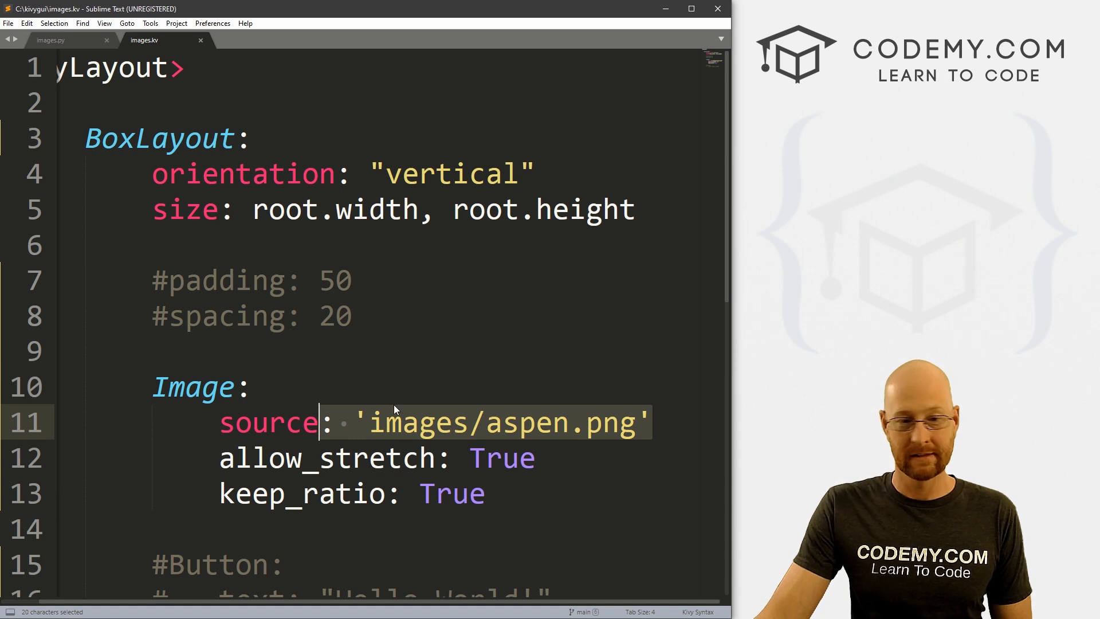
left_click(453, 421)
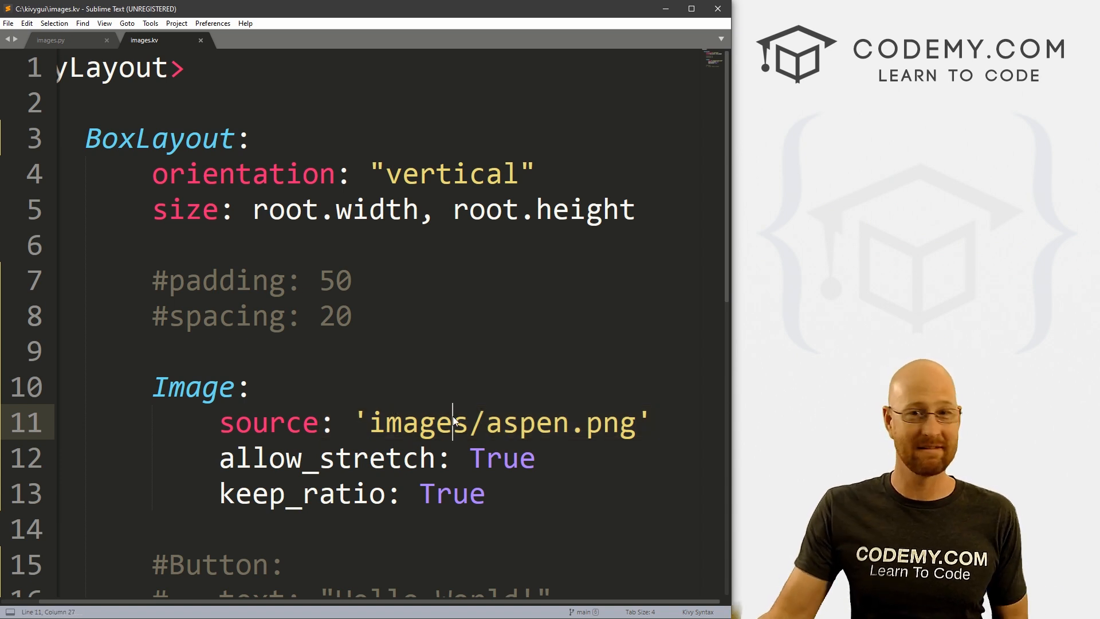